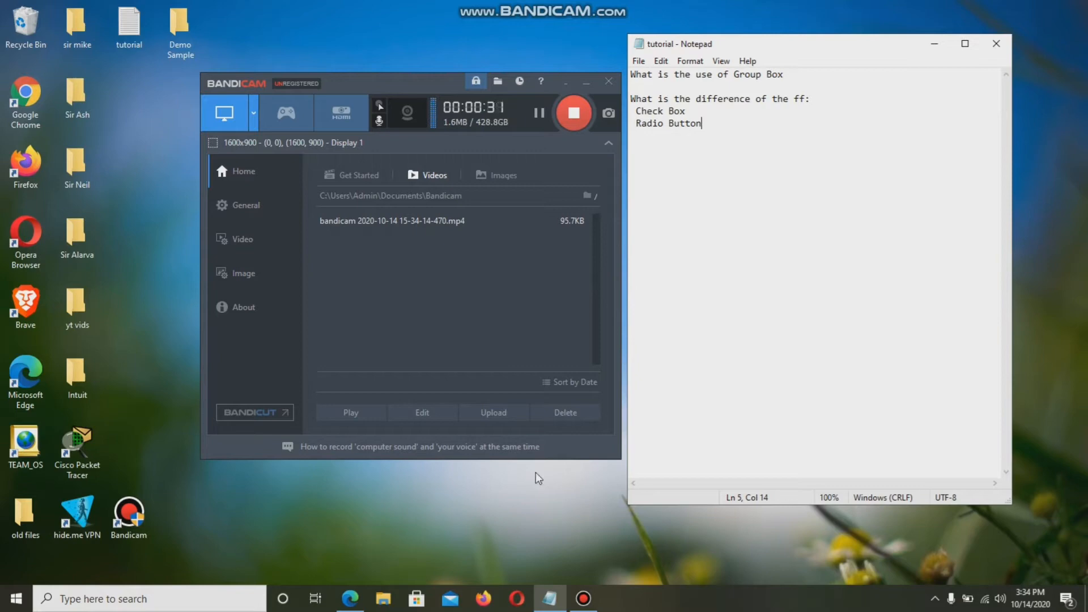
mouse_move(332, 564)
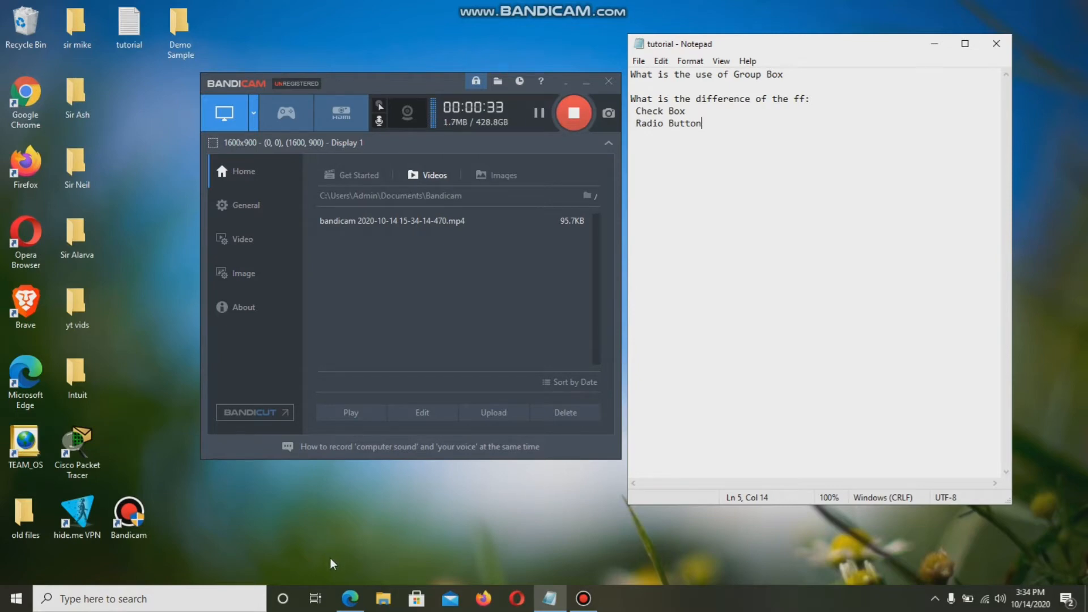
mouse_move(368, 531)
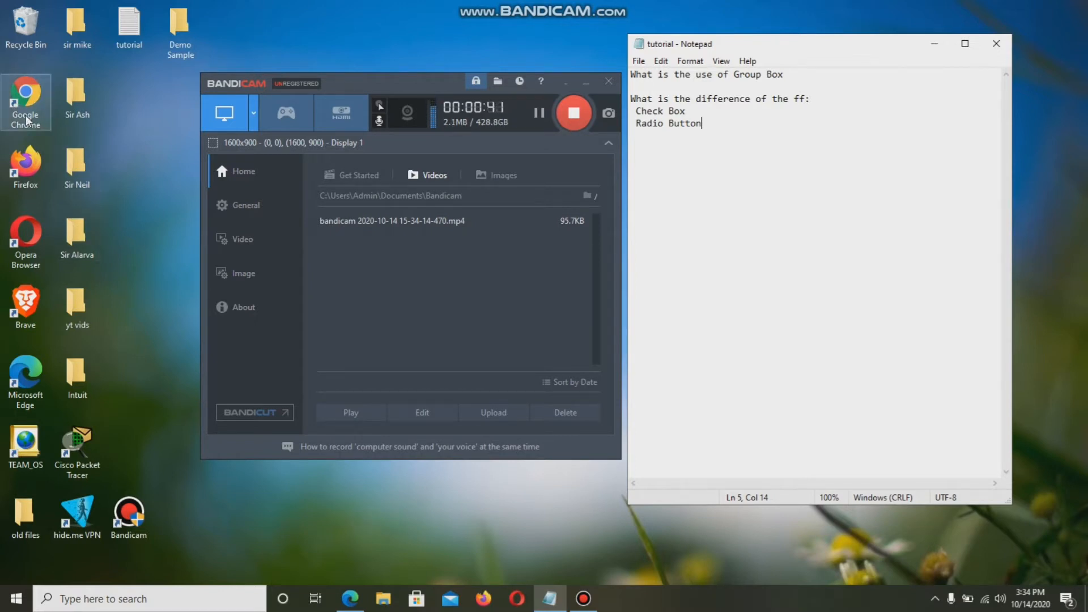
mouse_move(143, 171)
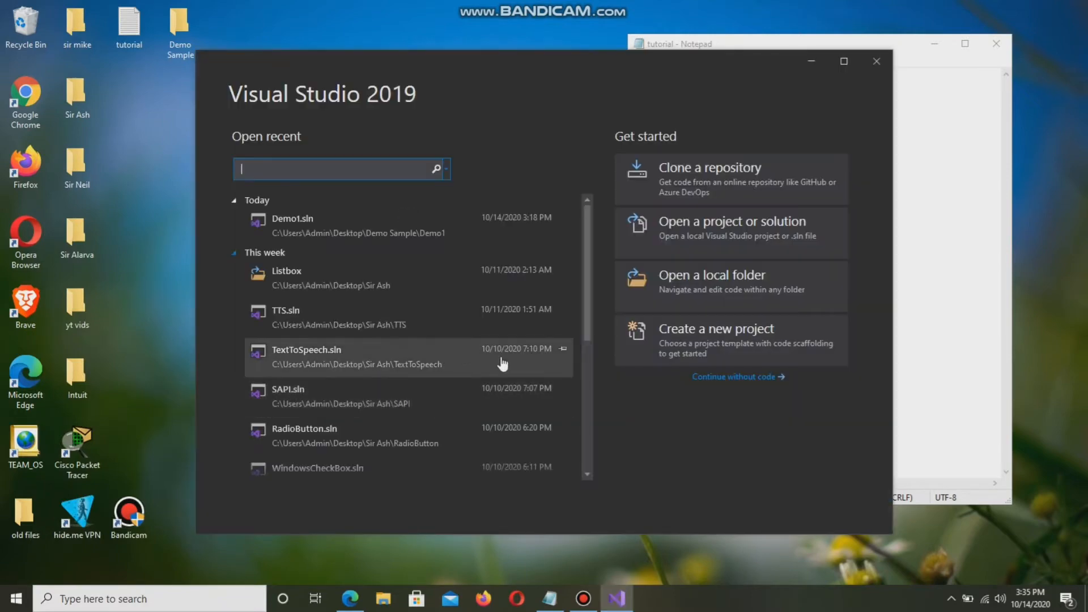
mouse_move(646, 426)
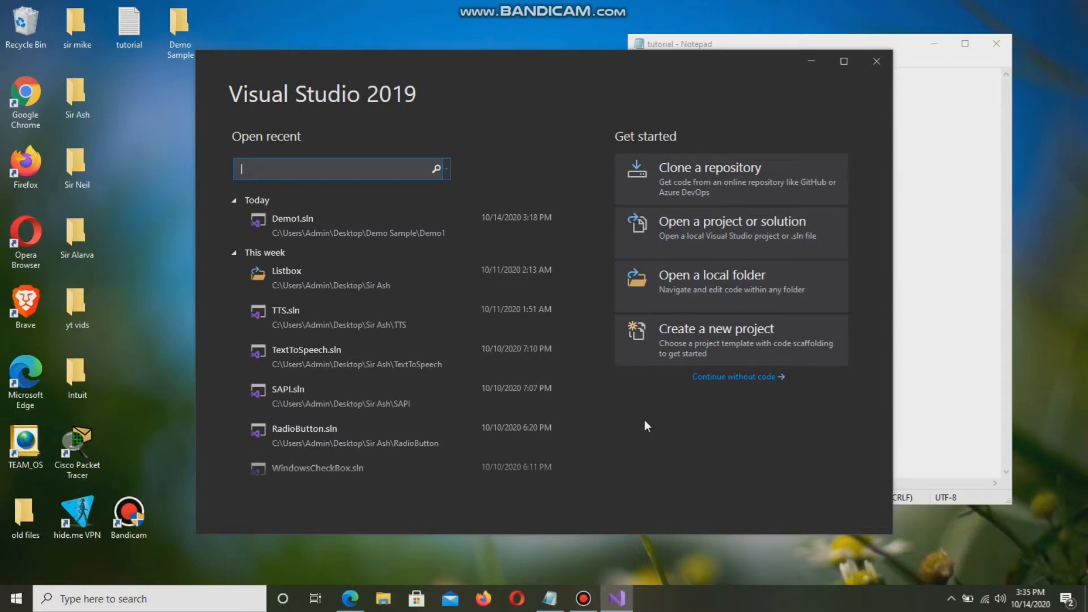
mouse_move(718, 250)
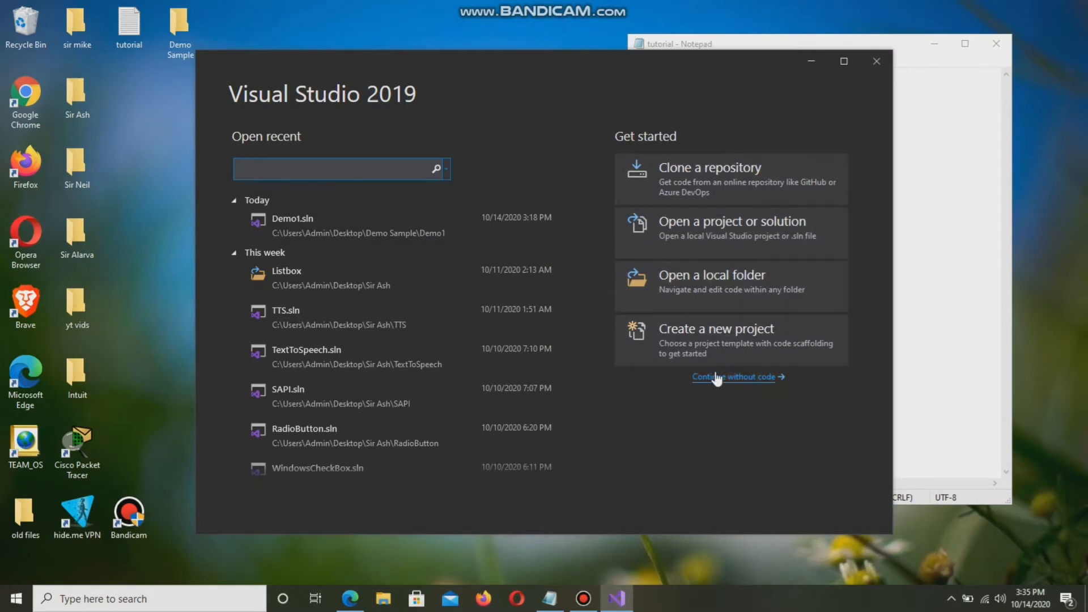
mouse_move(718, 348)
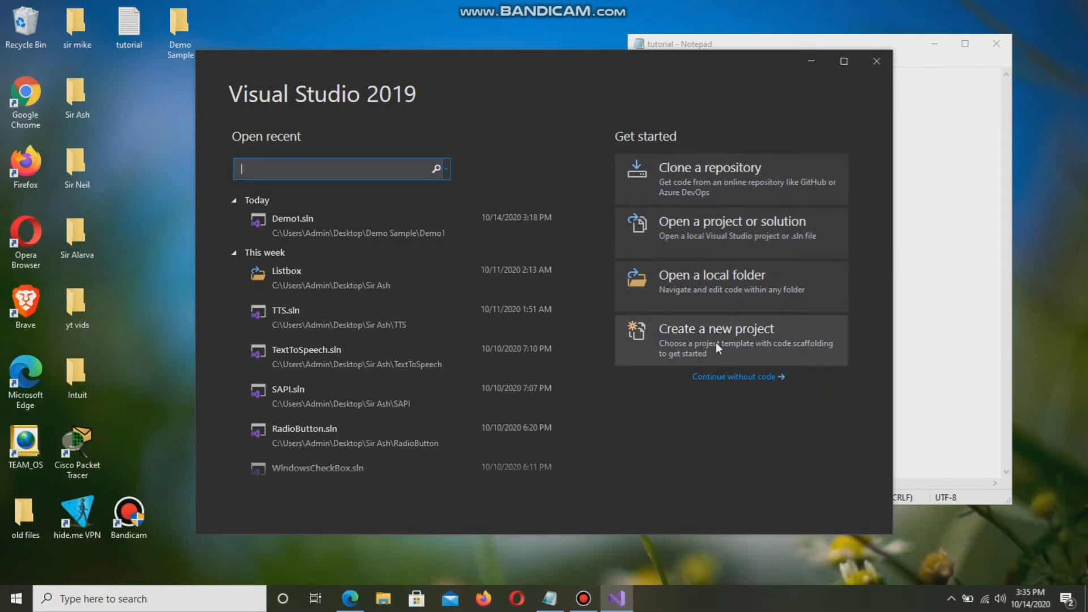
Start a new project and remove the C# entry from the recent templates list
left_click(716, 329)
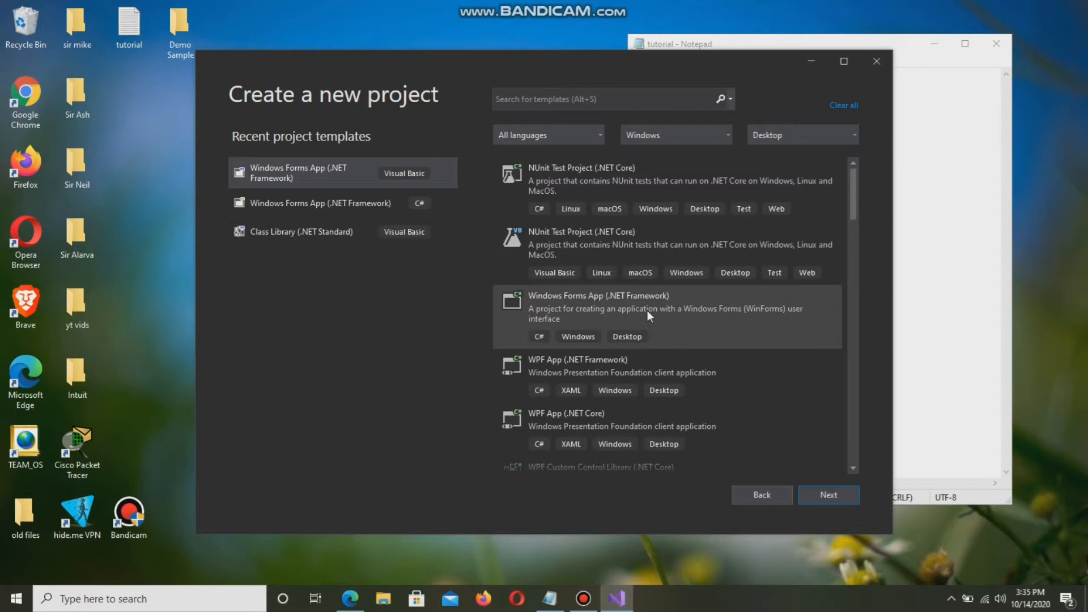
scroll("down", 3)
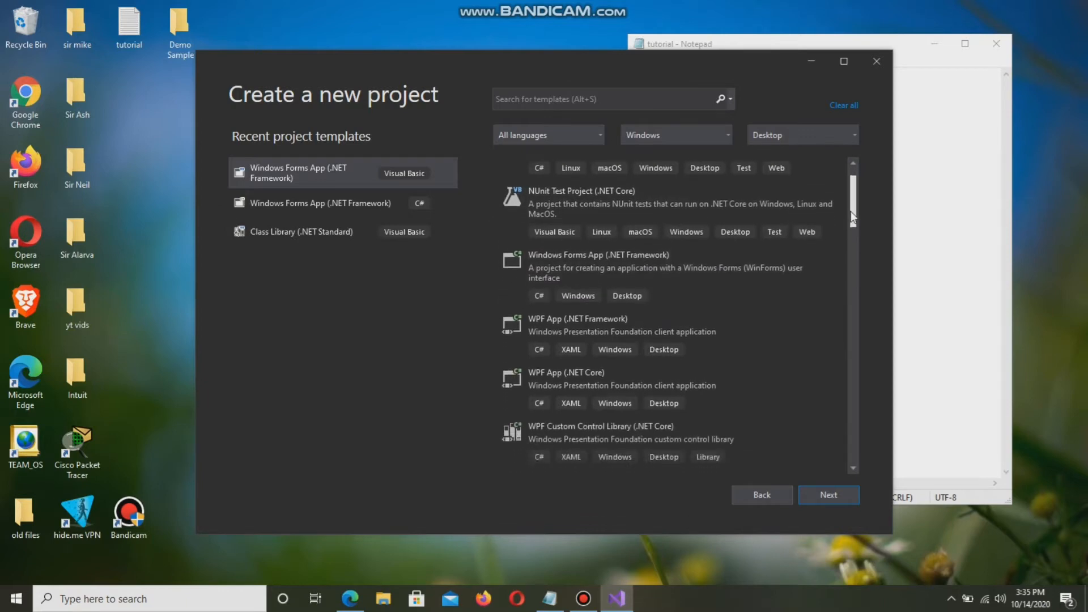
scroll("down", 3)
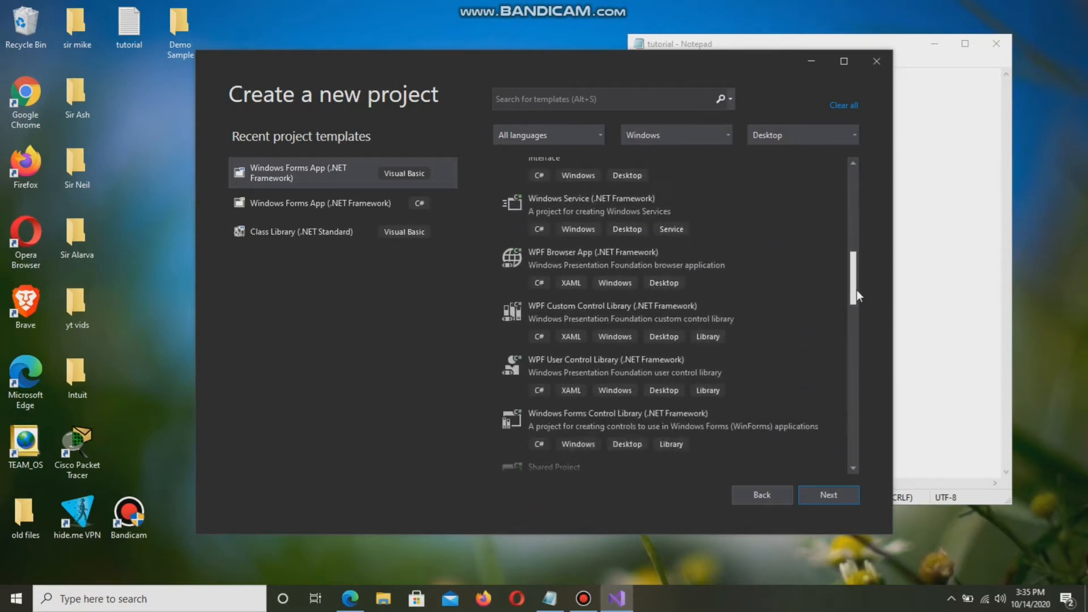
scroll("down", 3)
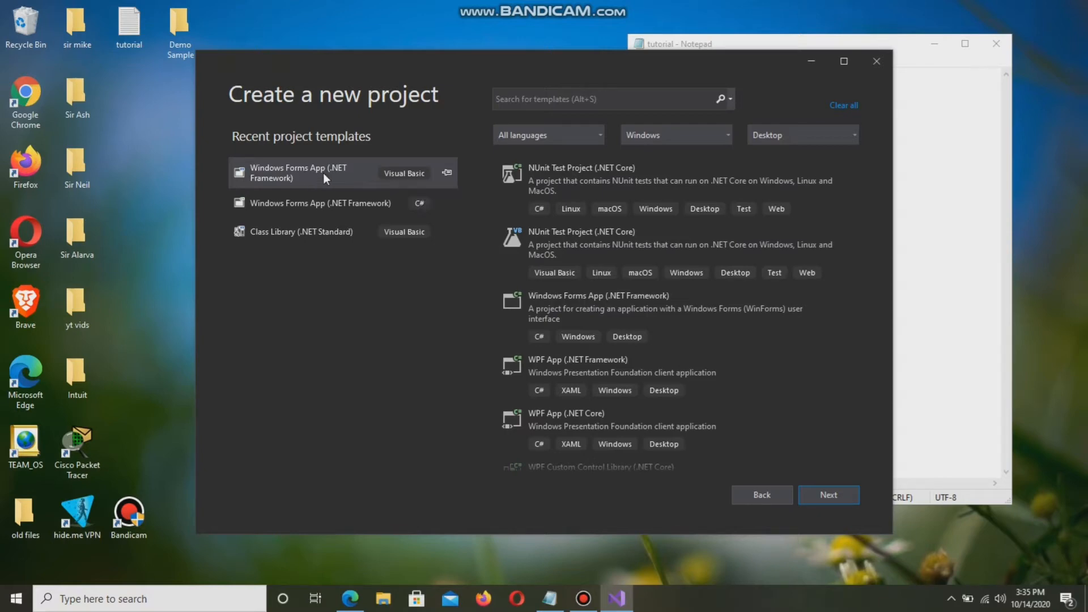
mouse_move(311, 181)
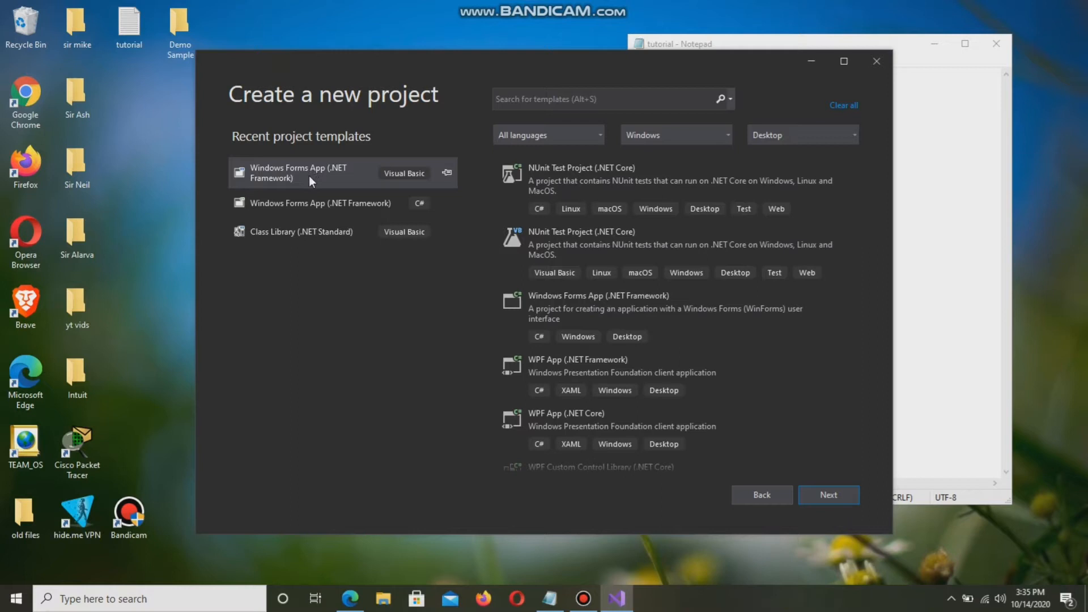
right_click(299, 231)
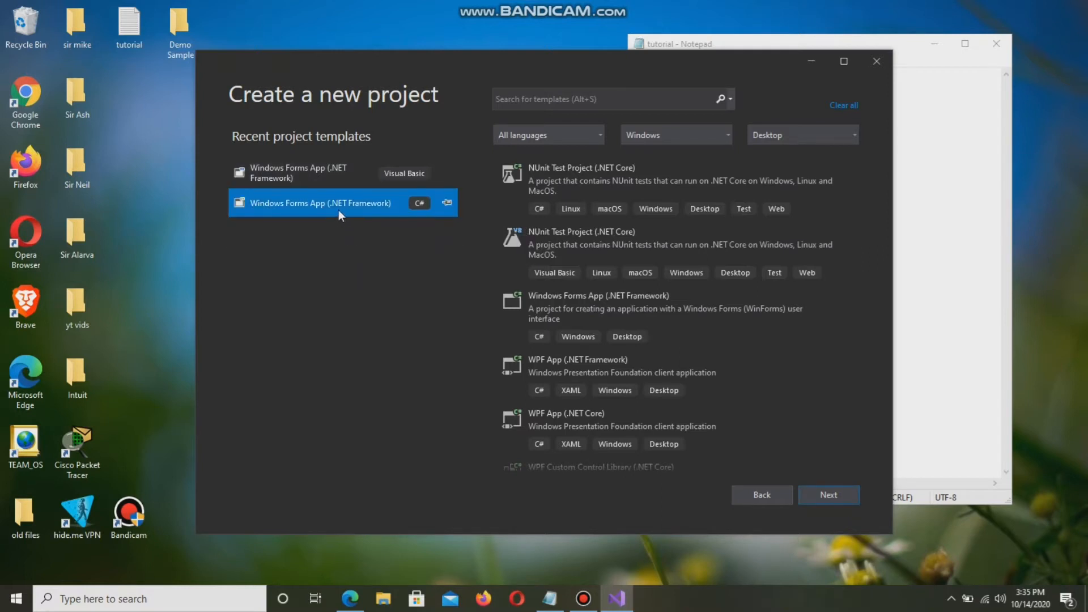
left_click(313, 173)
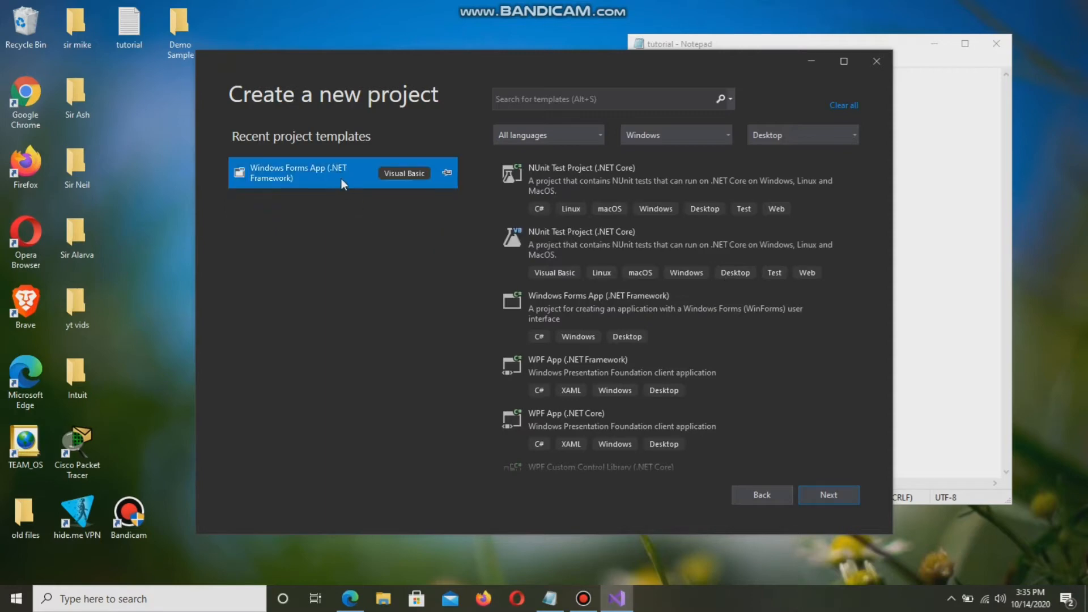
mouse_move(315, 188)
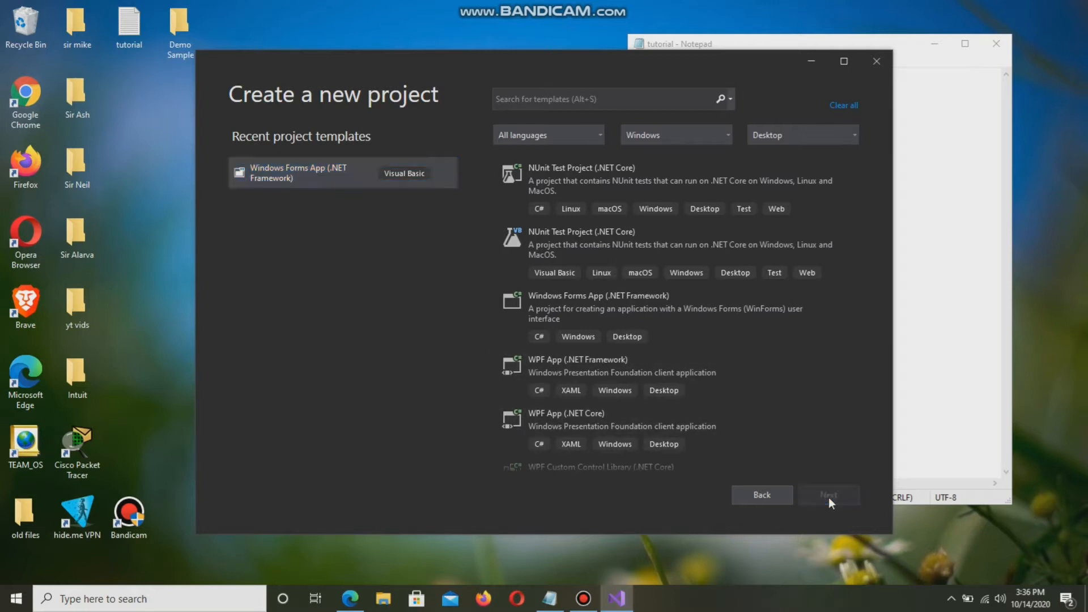
Name the Visual Basic Windows Forms project DemoA and create it
left_click(828, 495)
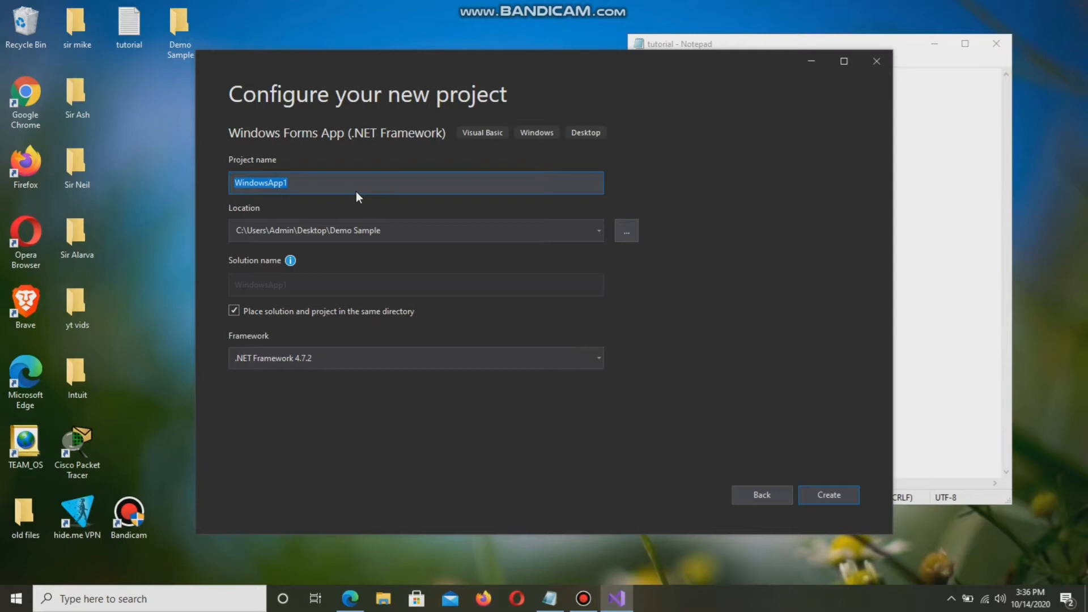
type("DemoA")
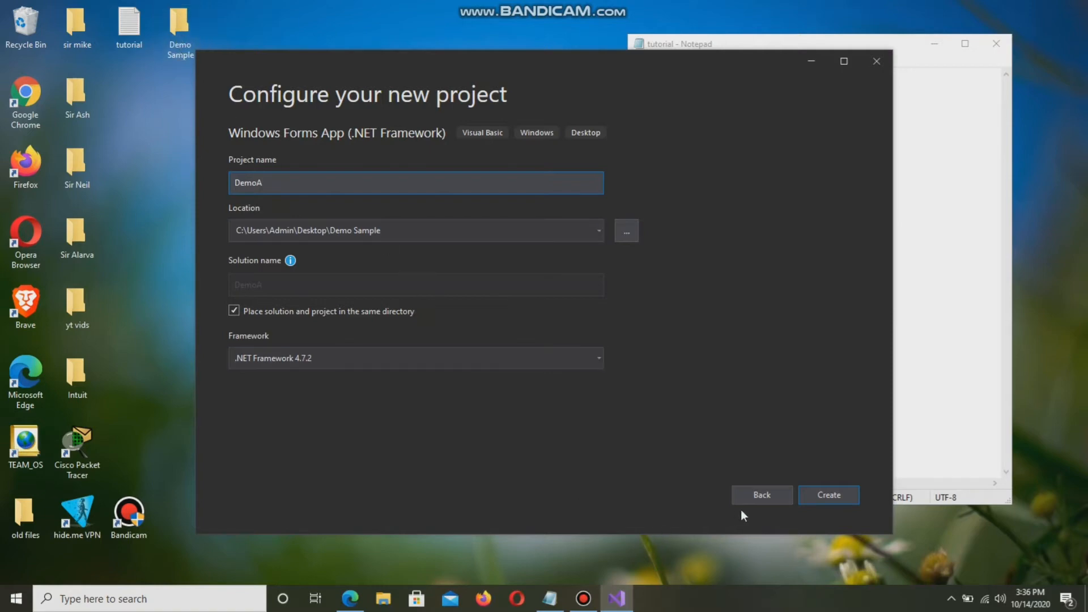
left_click(828, 495)
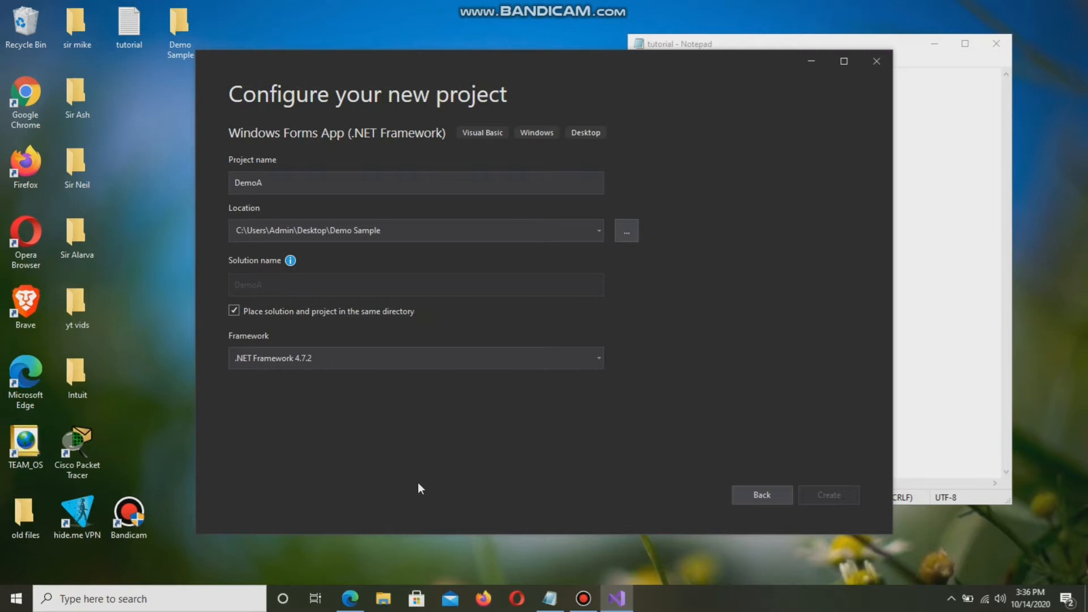
left_click(828, 494)
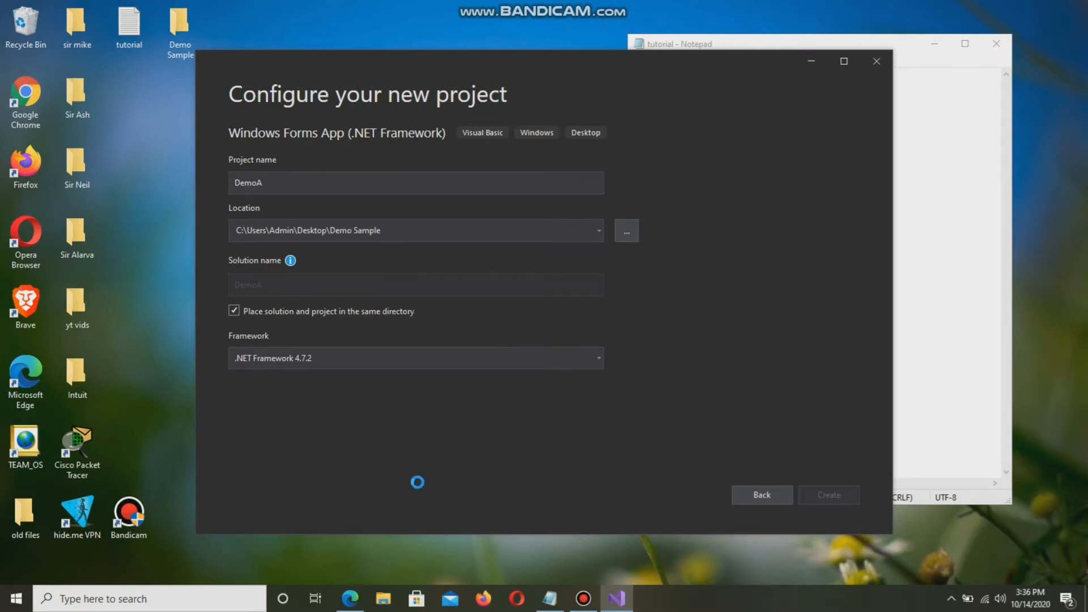
left_click(828, 495)
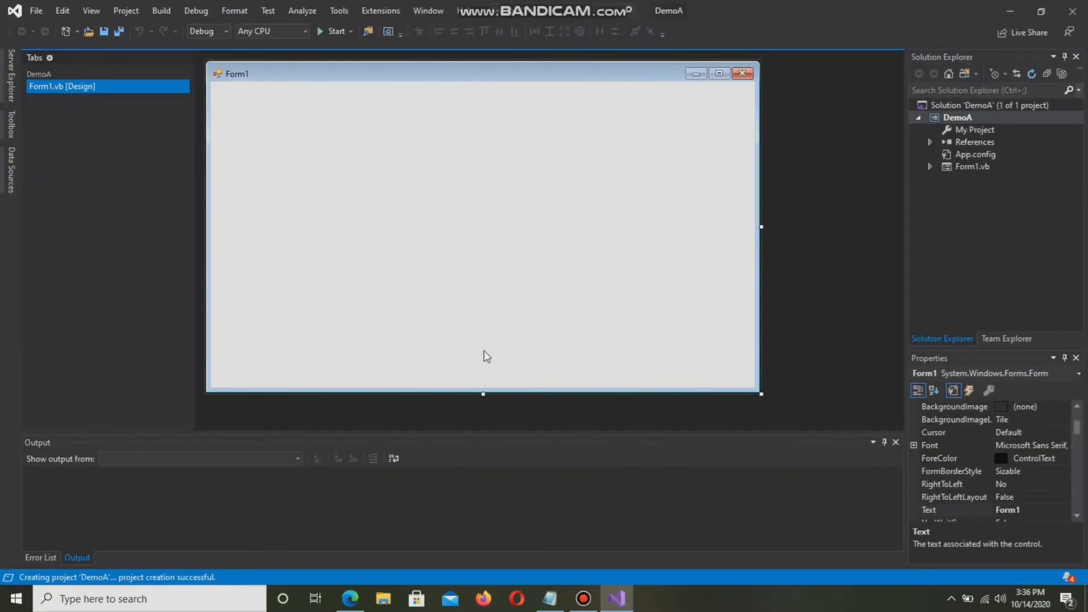
mouse_move(204, 93)
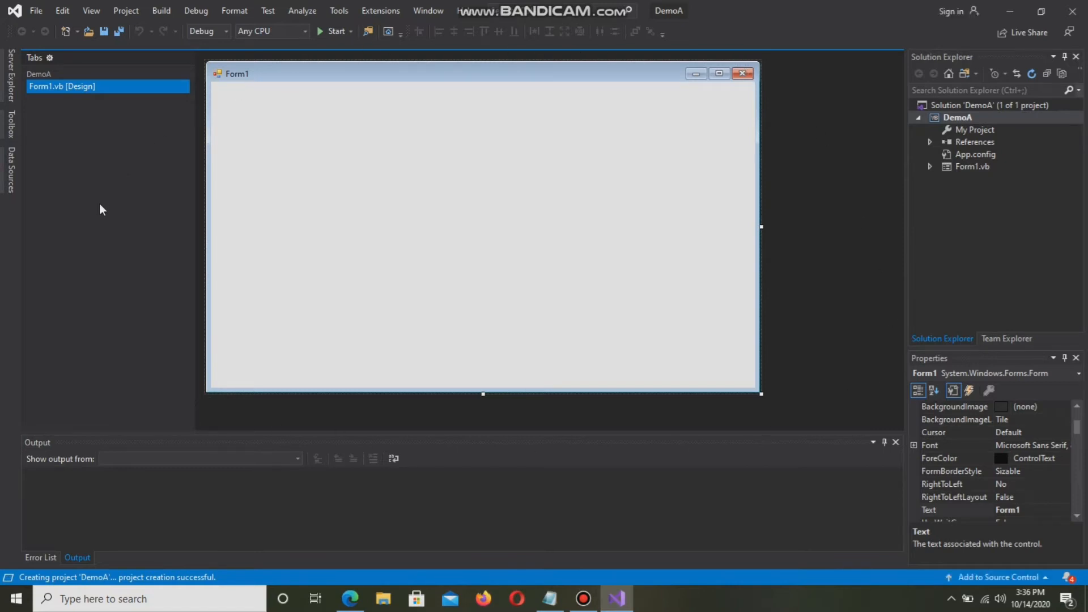
mouse_move(96, 229)
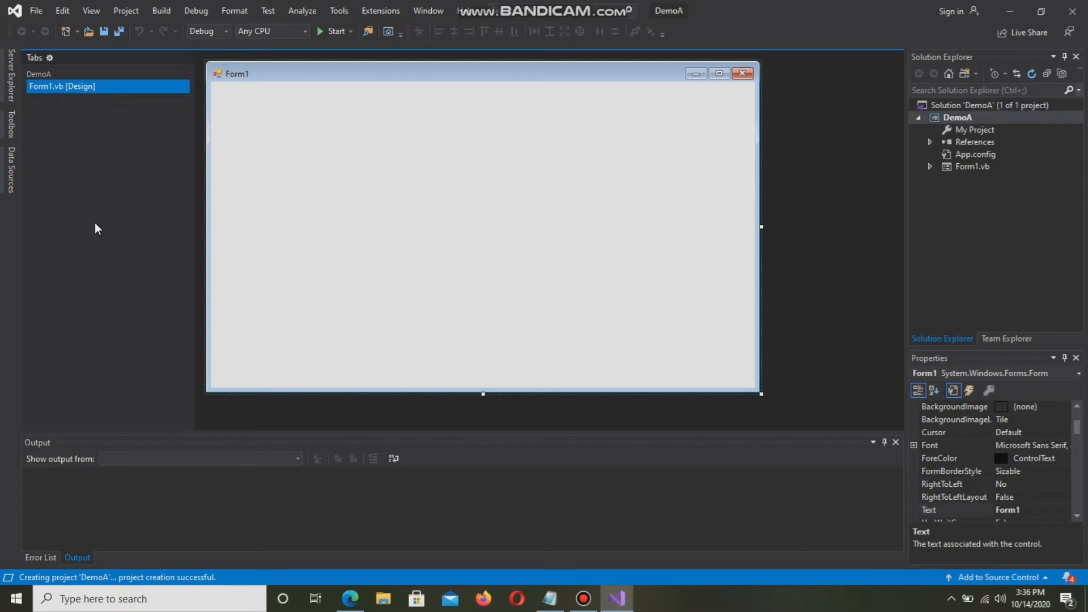
mouse_move(95, 144)
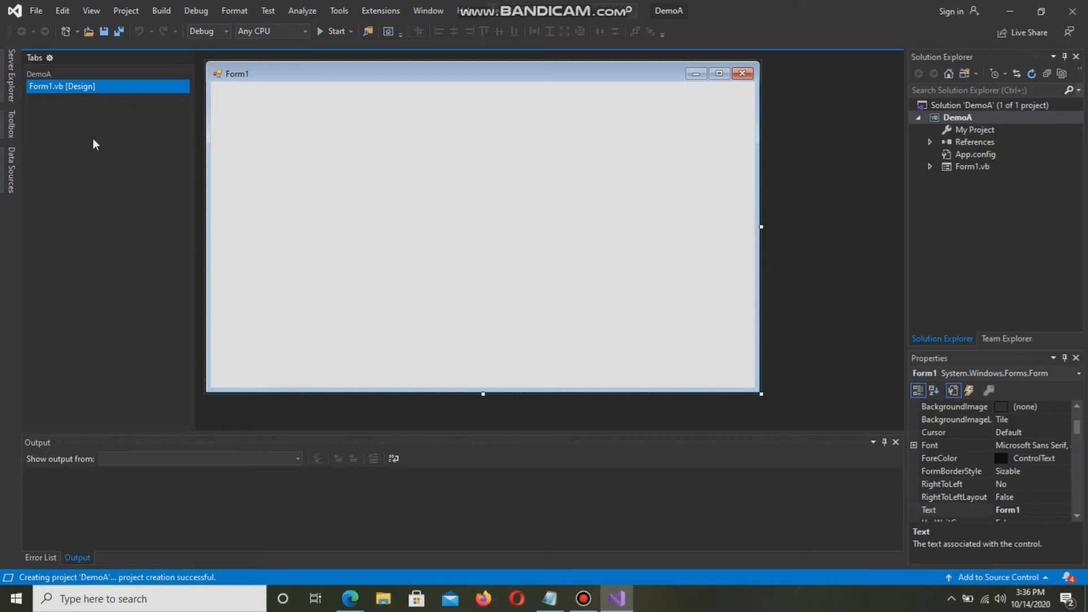
mouse_move(96, 26)
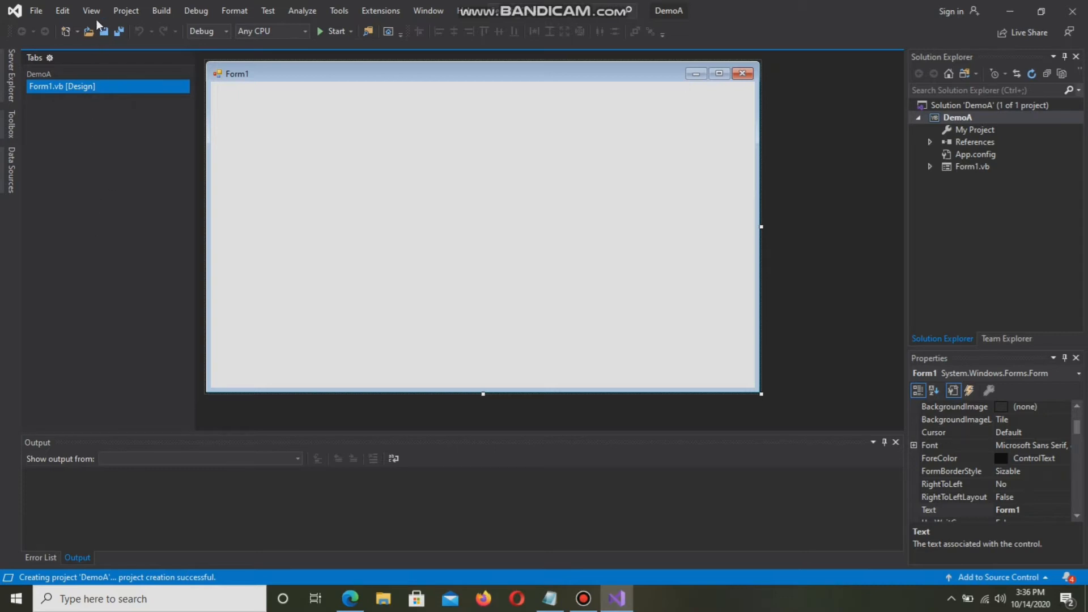
Open the Toolbox from the View menu beside Form1
left_click(91, 10)
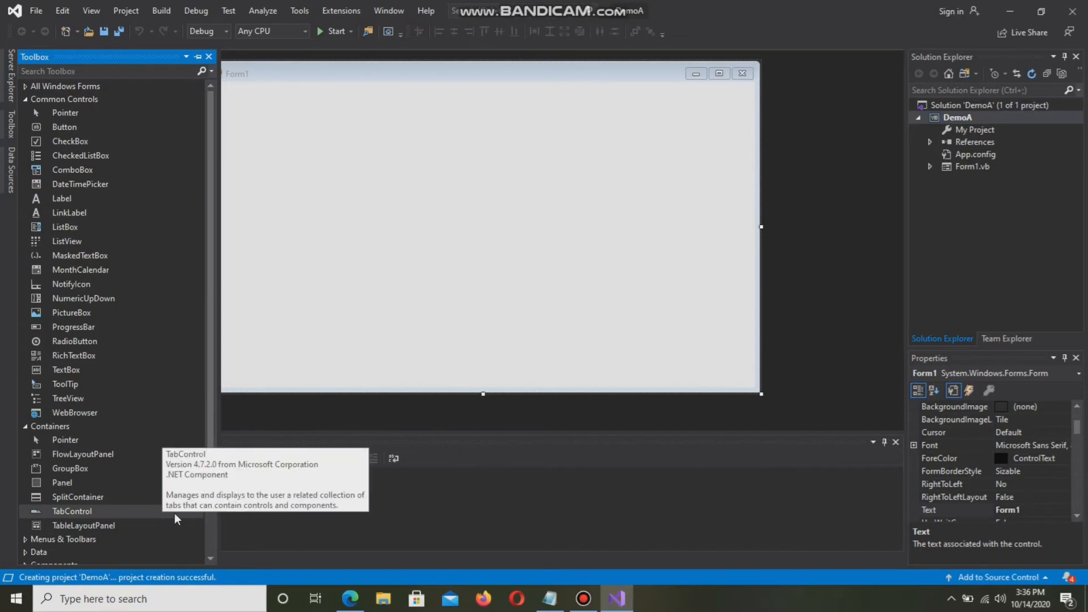
Draw GroupBox1 on Form1 and enlarge it slightly
left_click(549, 599)
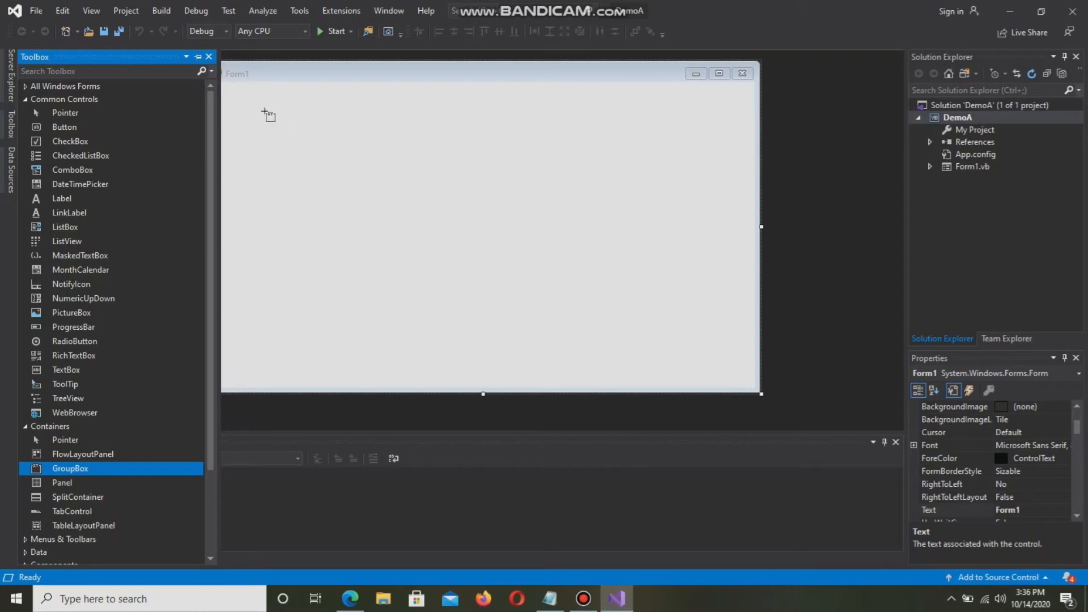
left_click_drag(269, 114, 393, 267)
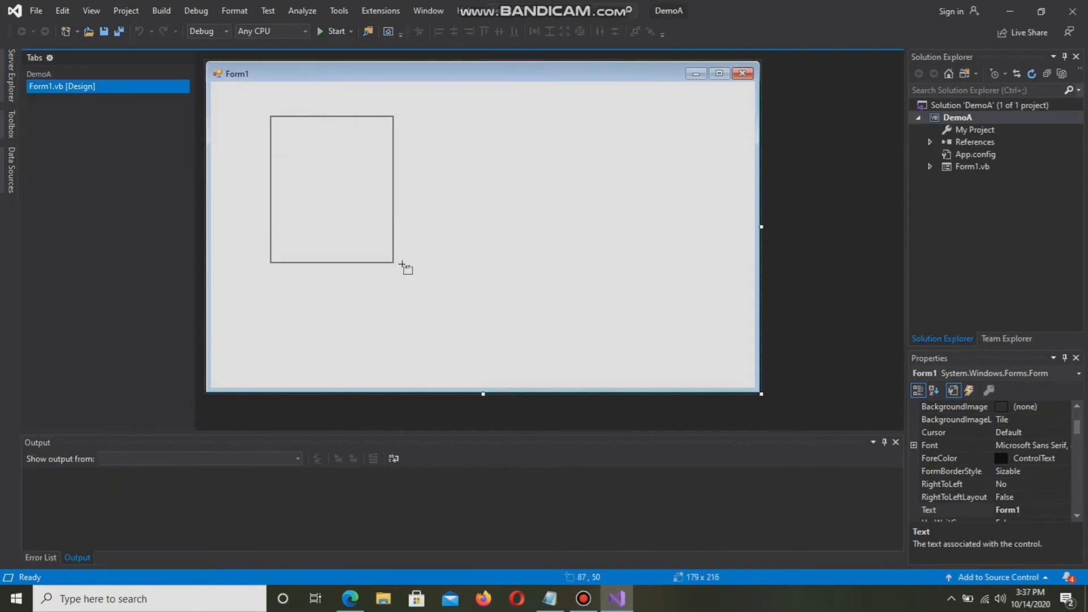
left_click_drag(392, 266, 422, 281)
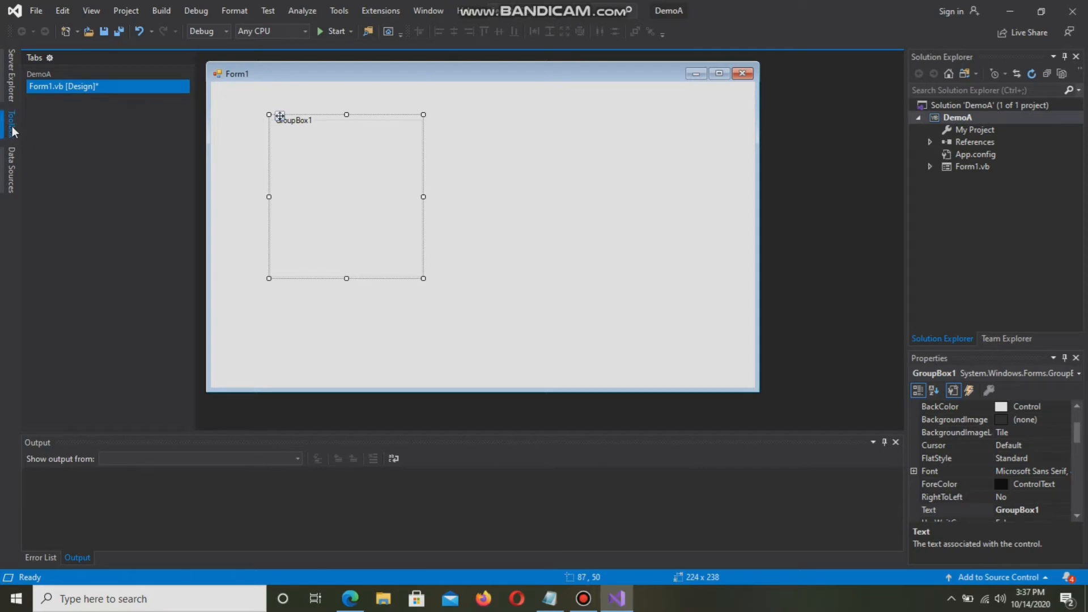
left_click(10, 124)
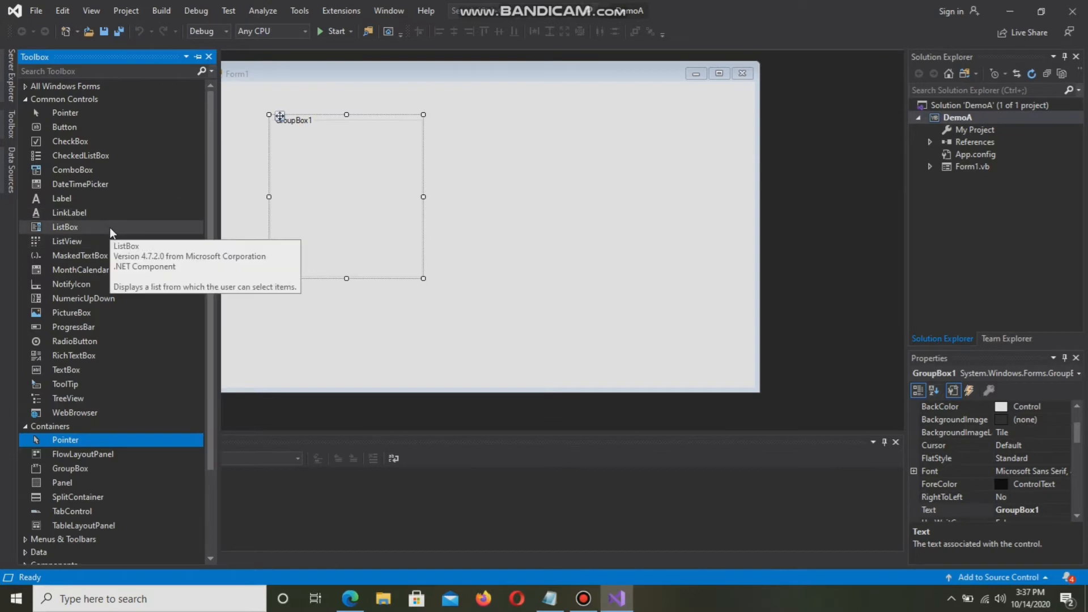
mouse_move(127, 348)
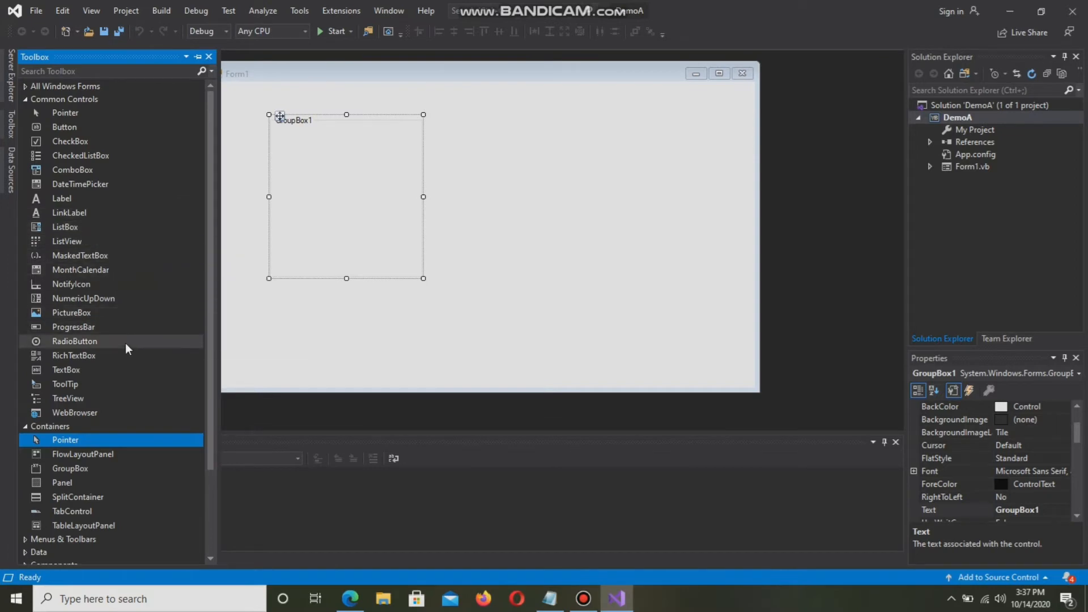
mouse_move(549, 599)
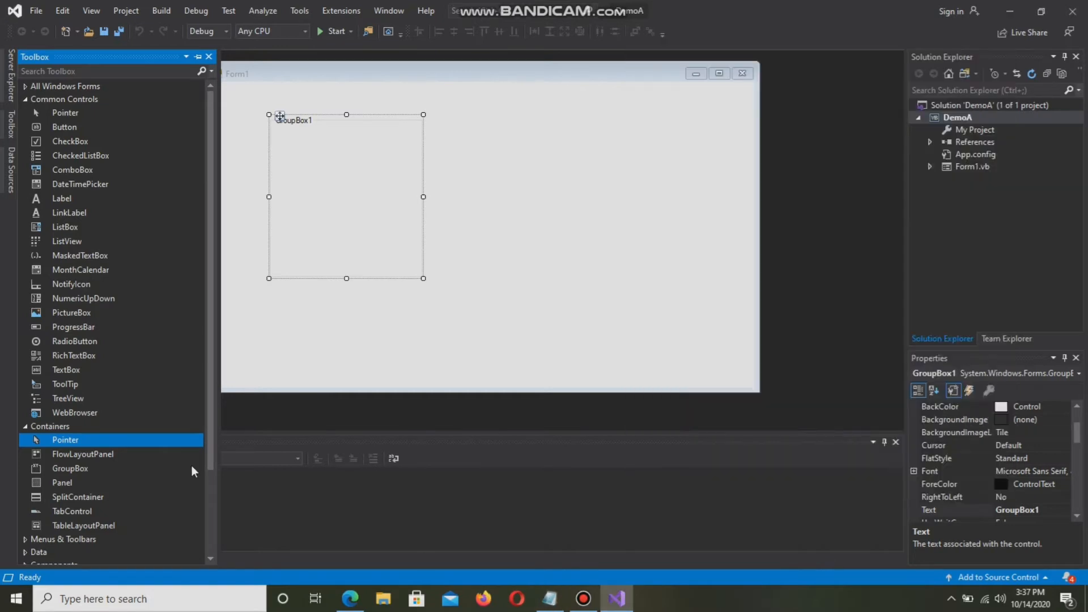
mouse_move(74, 184)
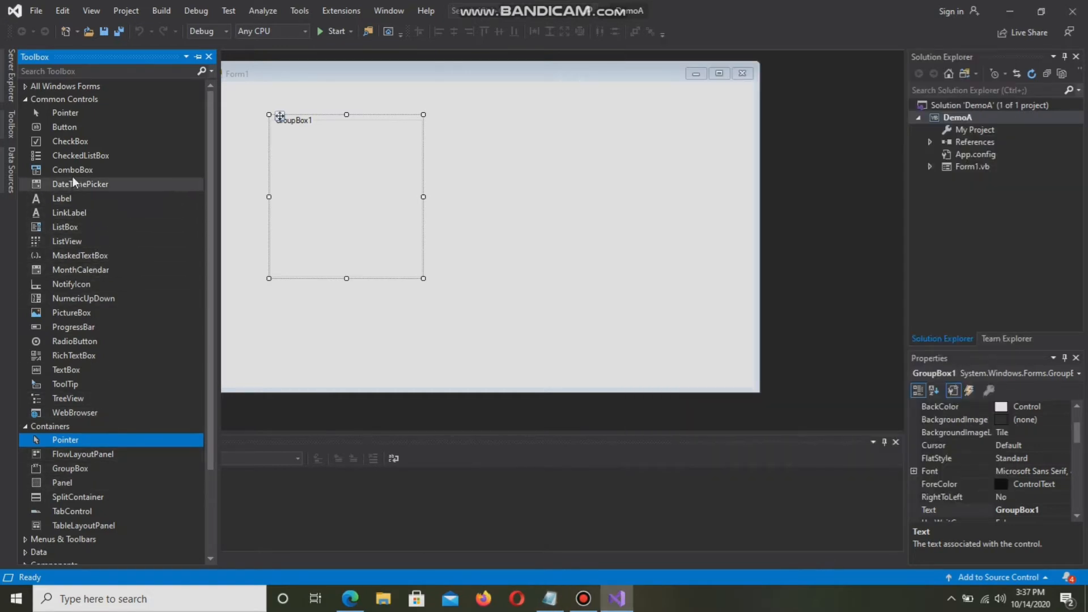
Add check boxes to GroupBox1 and stack CheckBox1–CheckBox5 in a vertical column
left_click(71, 141)
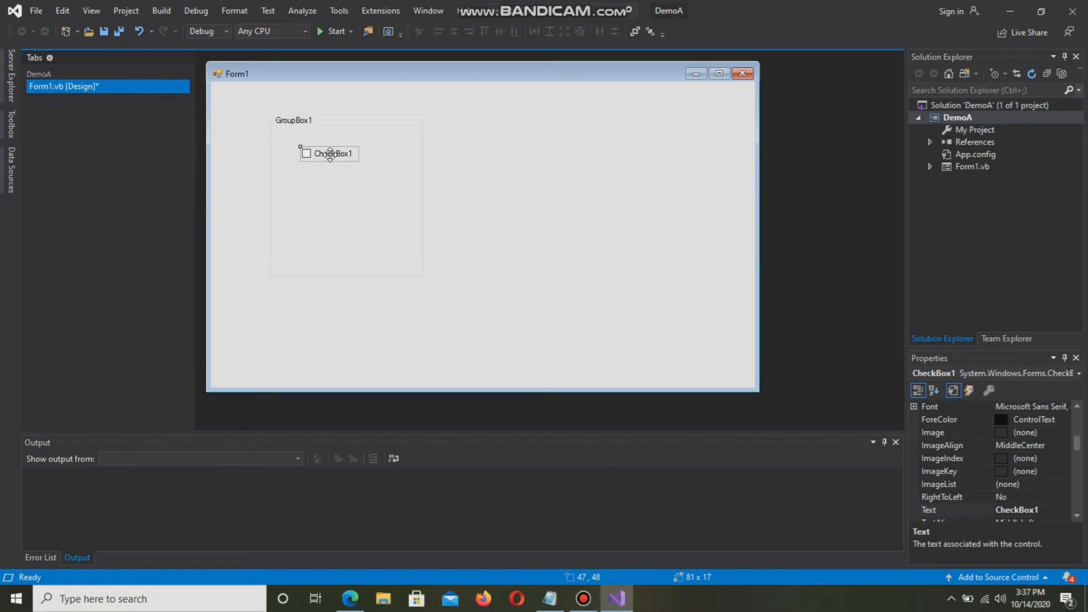
left_click(330, 153)
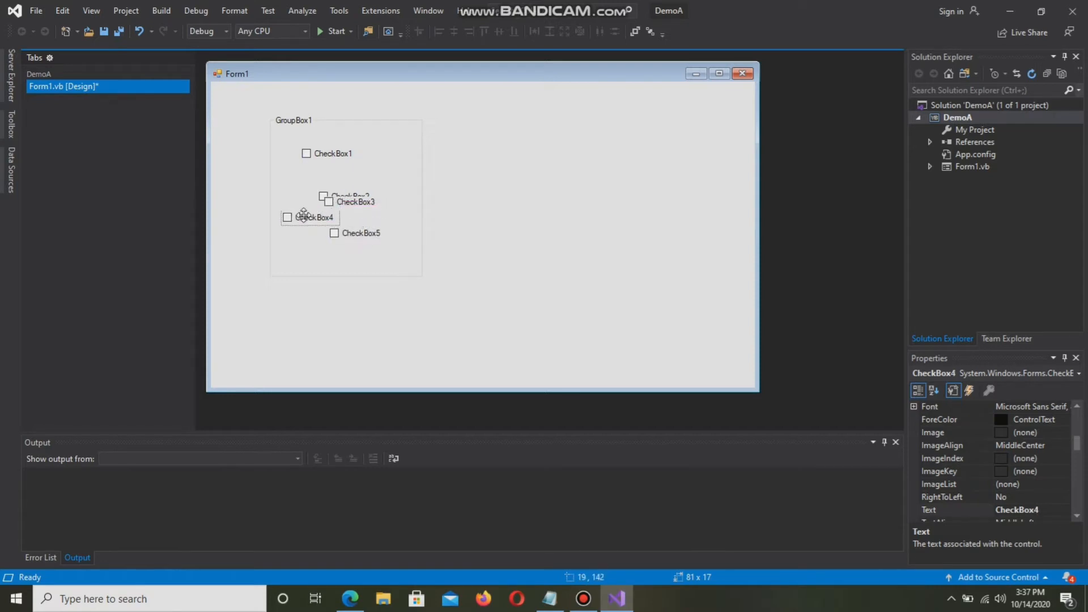
left_click_drag(350, 201, 308, 180)
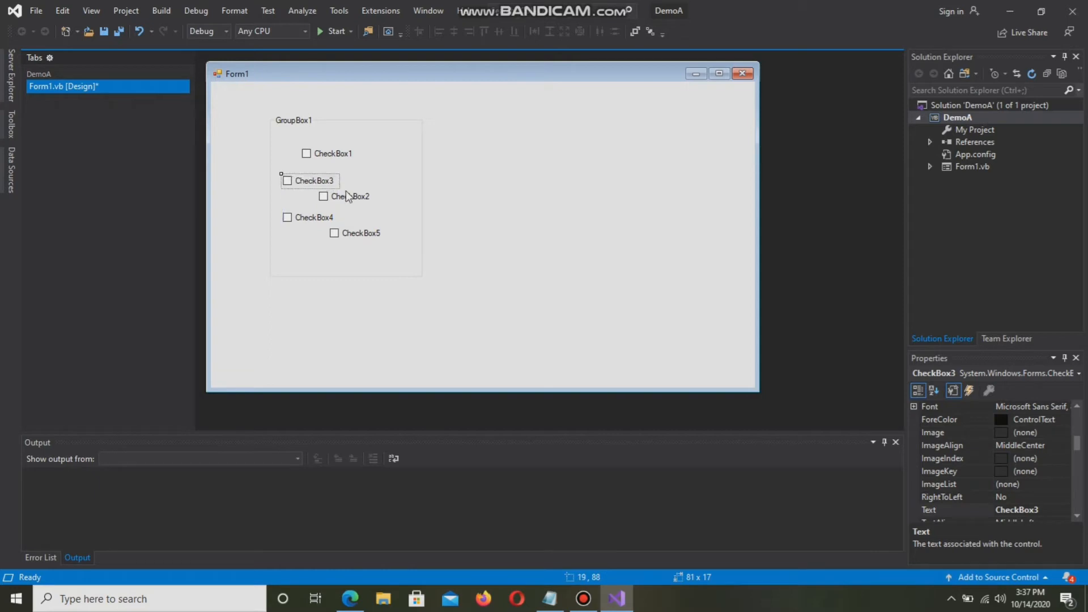
left_click_drag(310, 180, 317, 192)
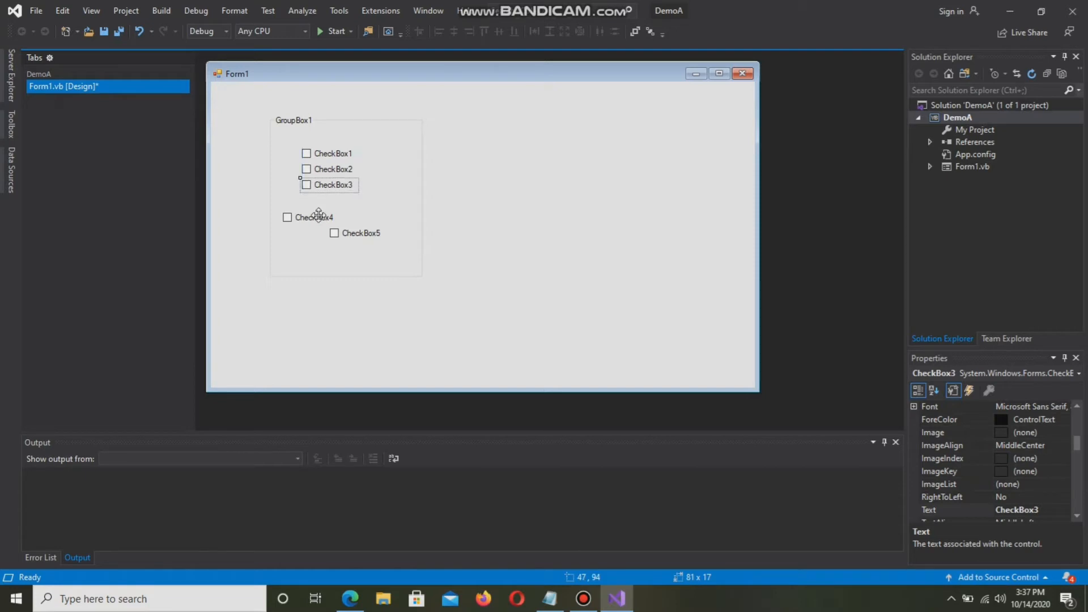
left_click_drag(313, 217, 331, 201)
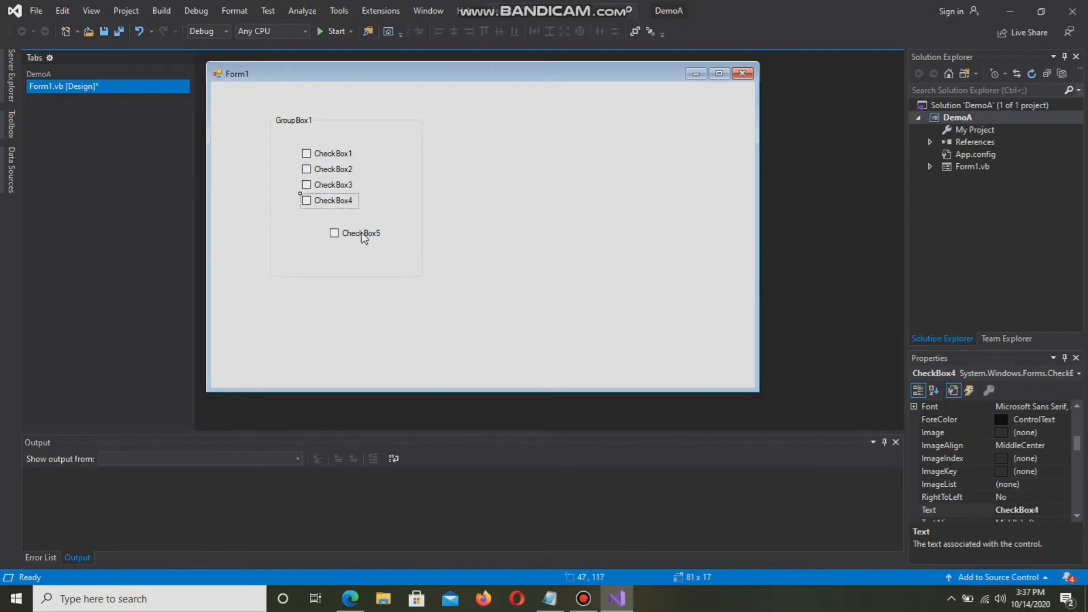
left_click_drag(360, 232, 361, 216)
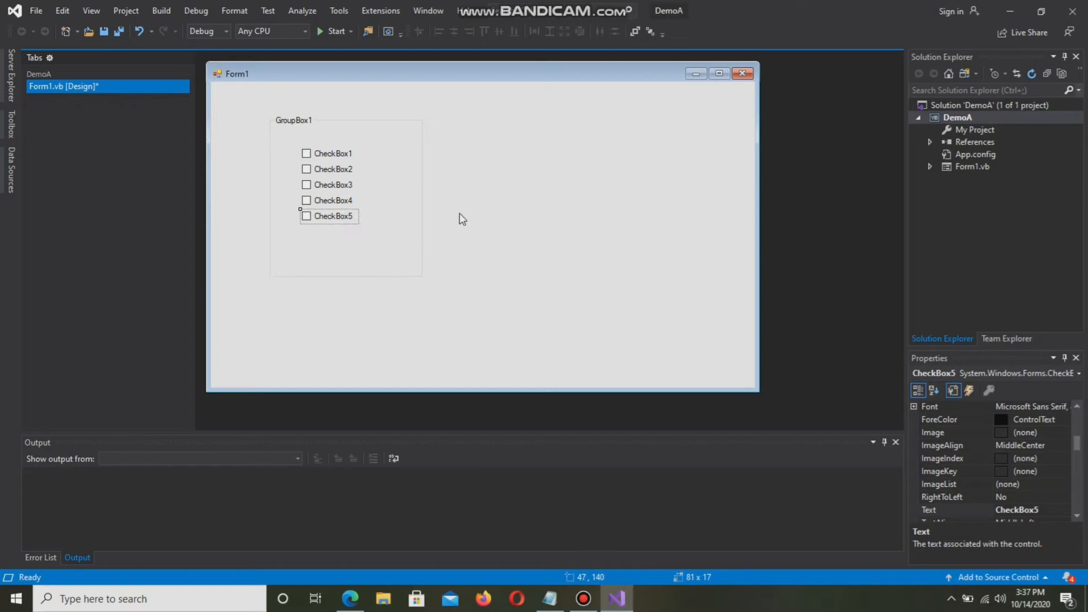
mouse_move(393, 160)
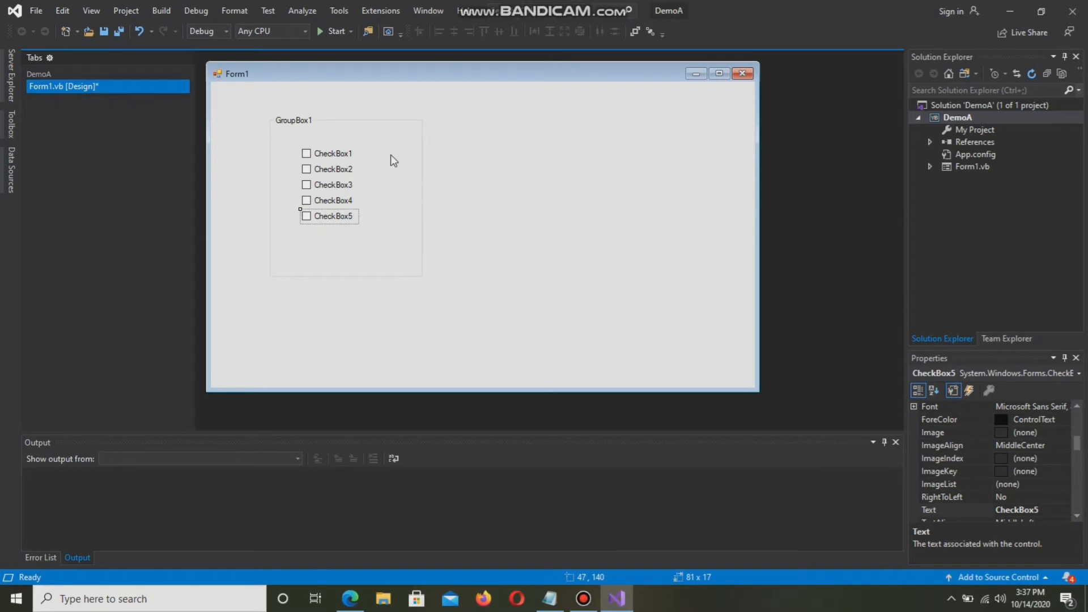
Set the GroupBox1 Text property to Fruits
left_click(293, 119)
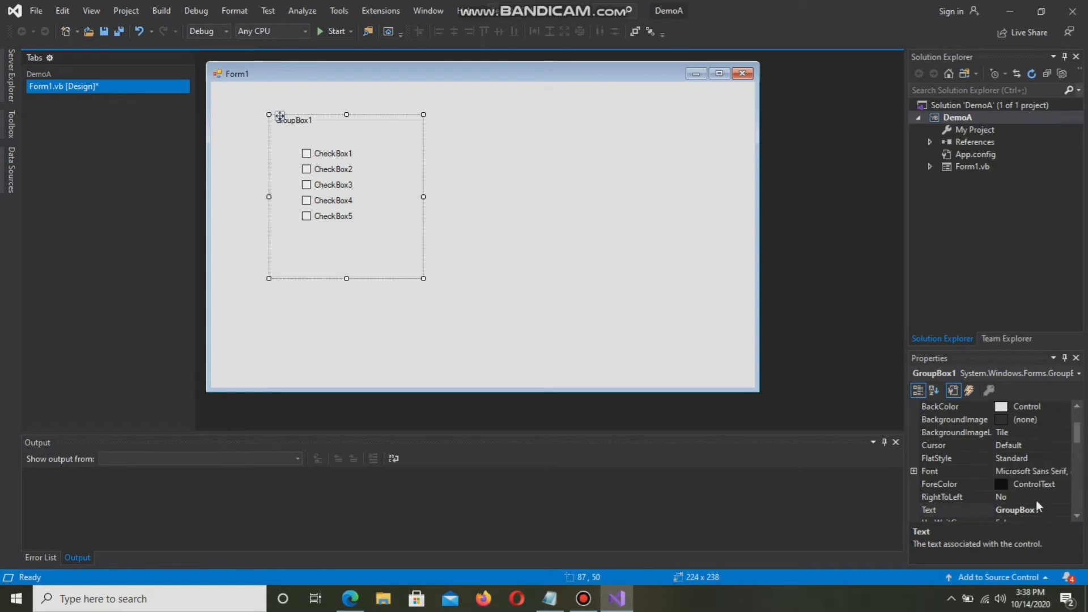
left_click(955, 510)
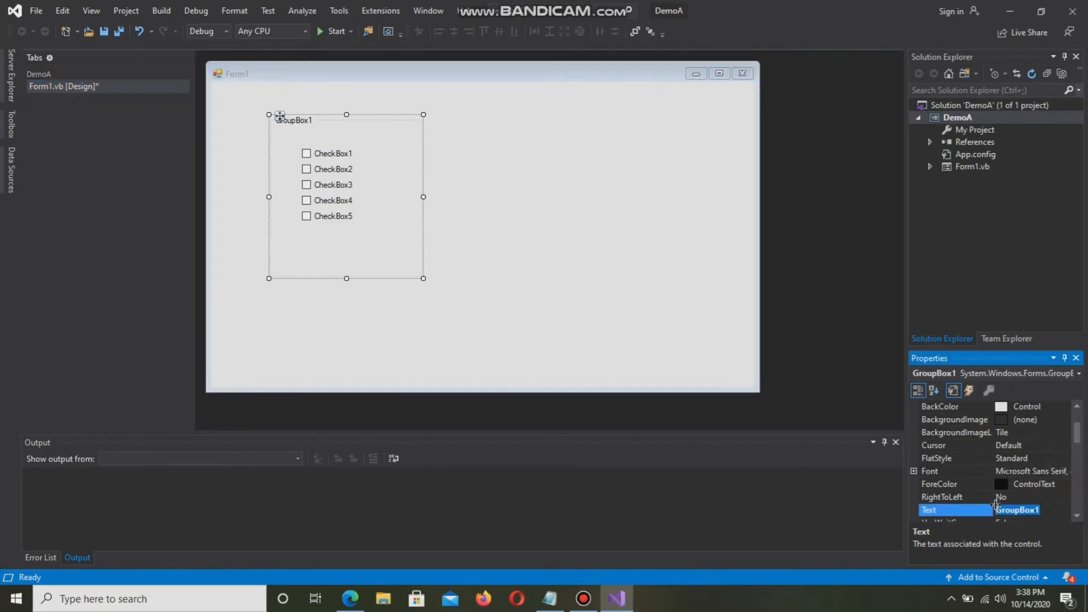
type("Fruits")
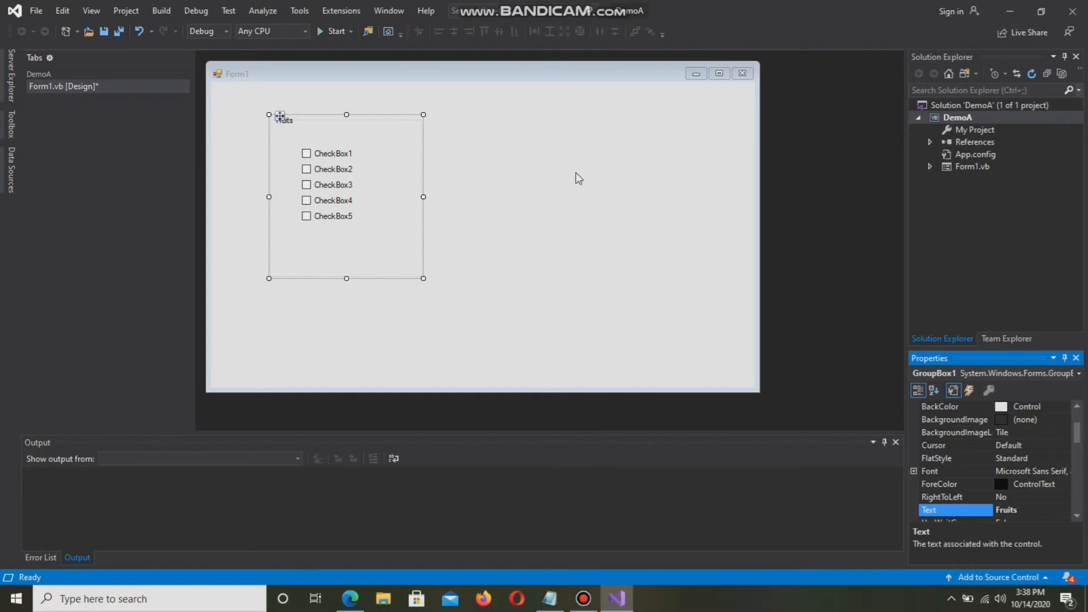
left_click(332, 153)
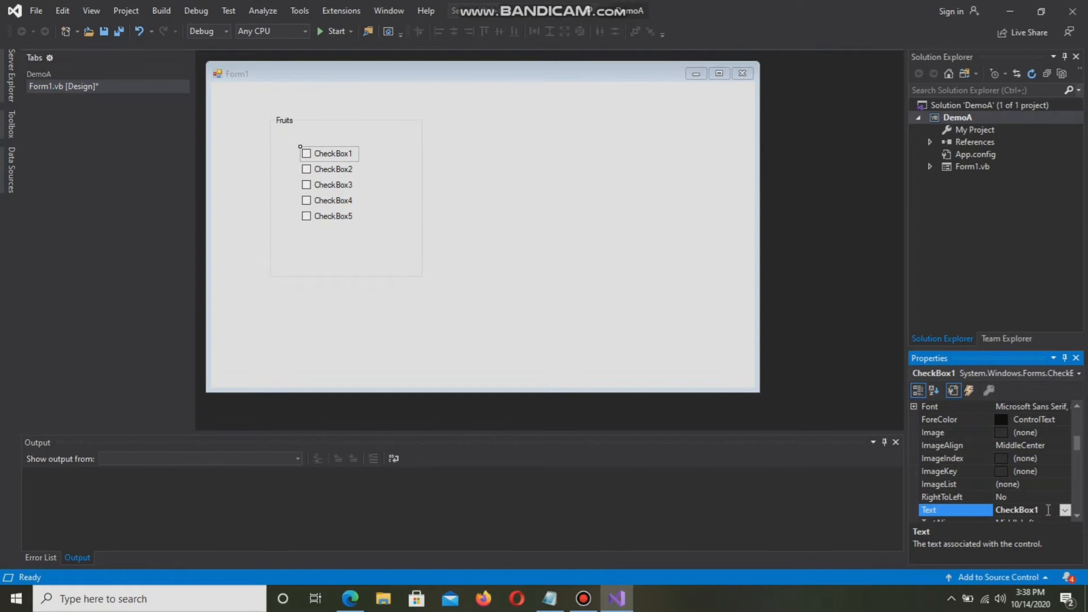
Label check boxes Banana and Grapes
type("Ba")
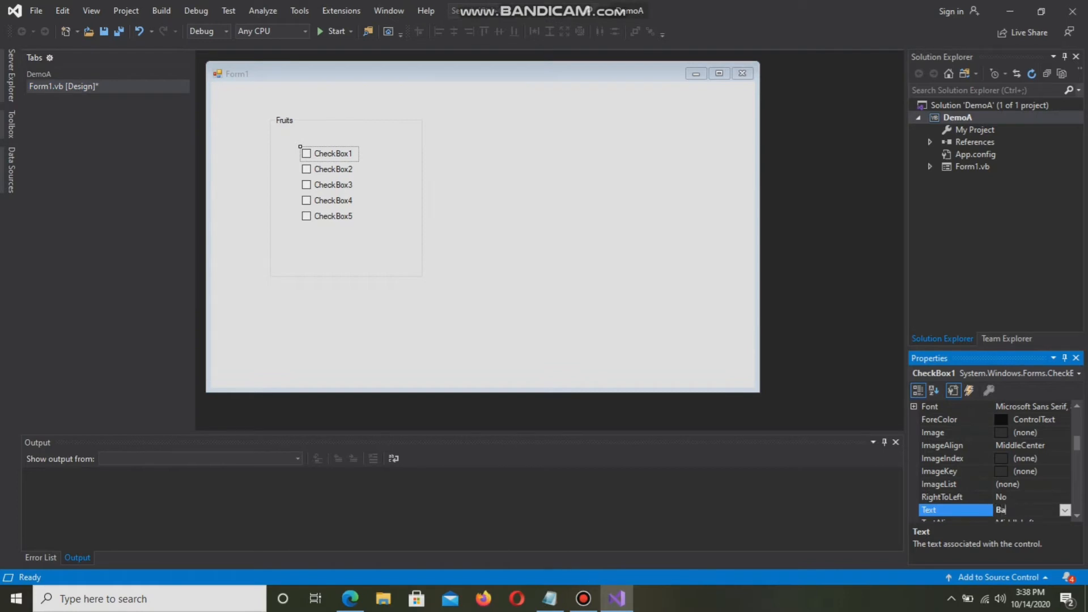
type("Banana")
type("Apple")
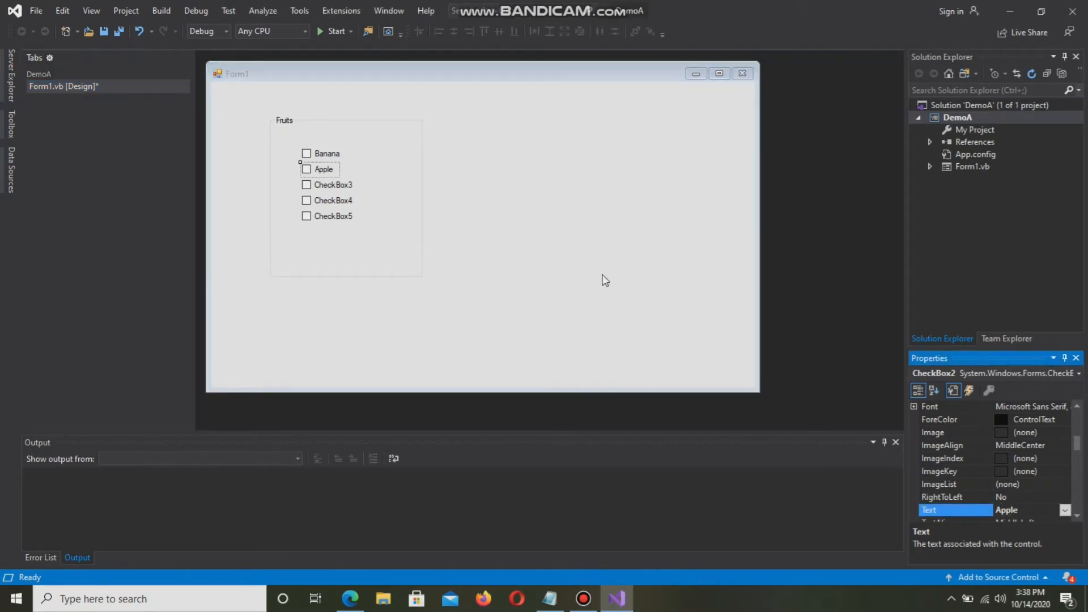
left_click(333, 184)
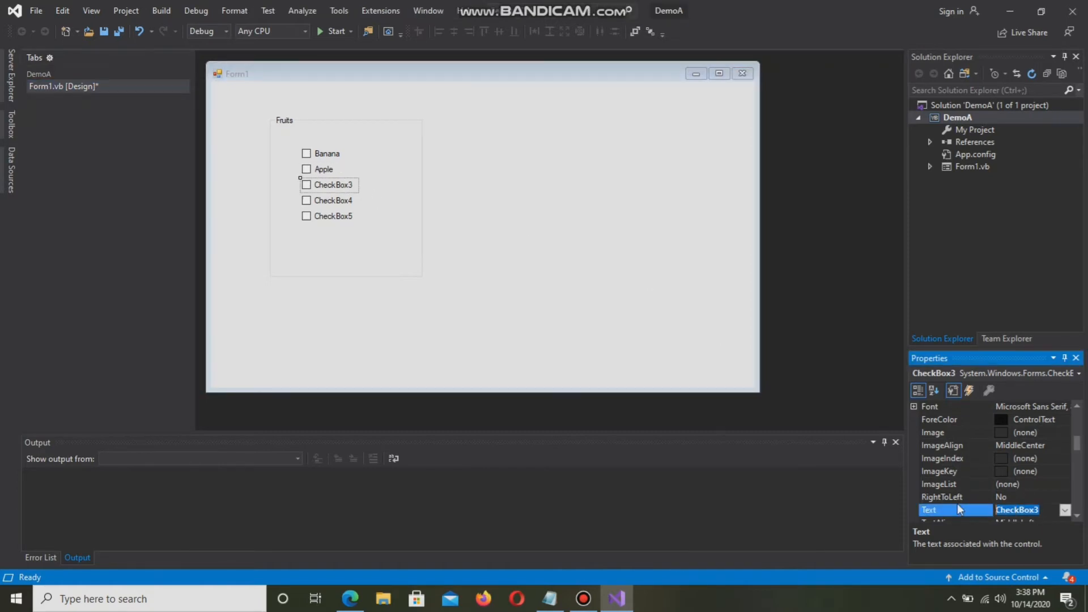
type("Grapes")
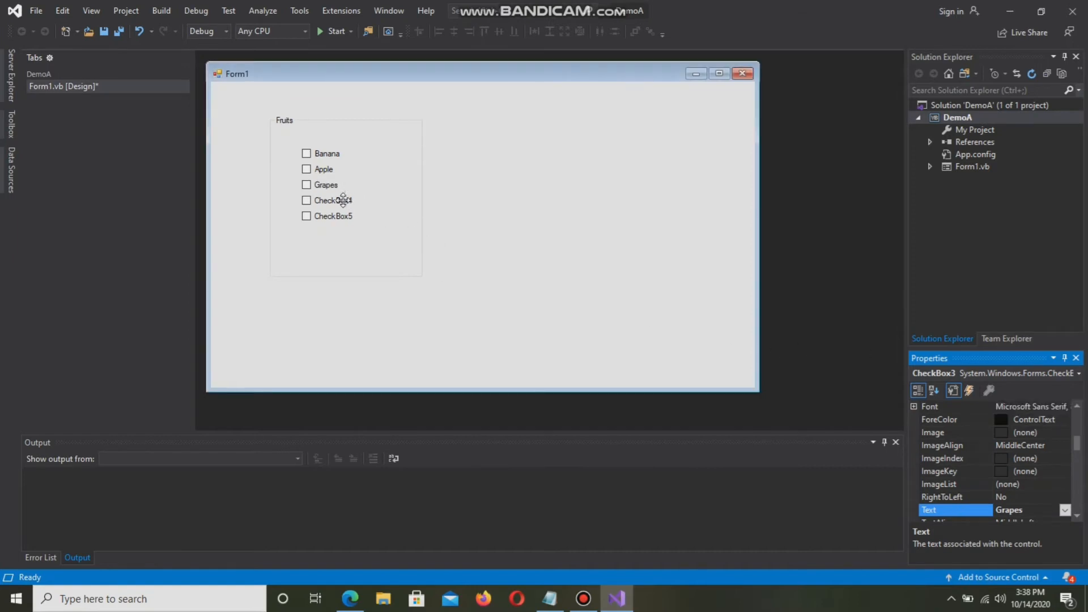
Label the fourth and fifth check boxes Carrots and Onion
left_click(334, 201)
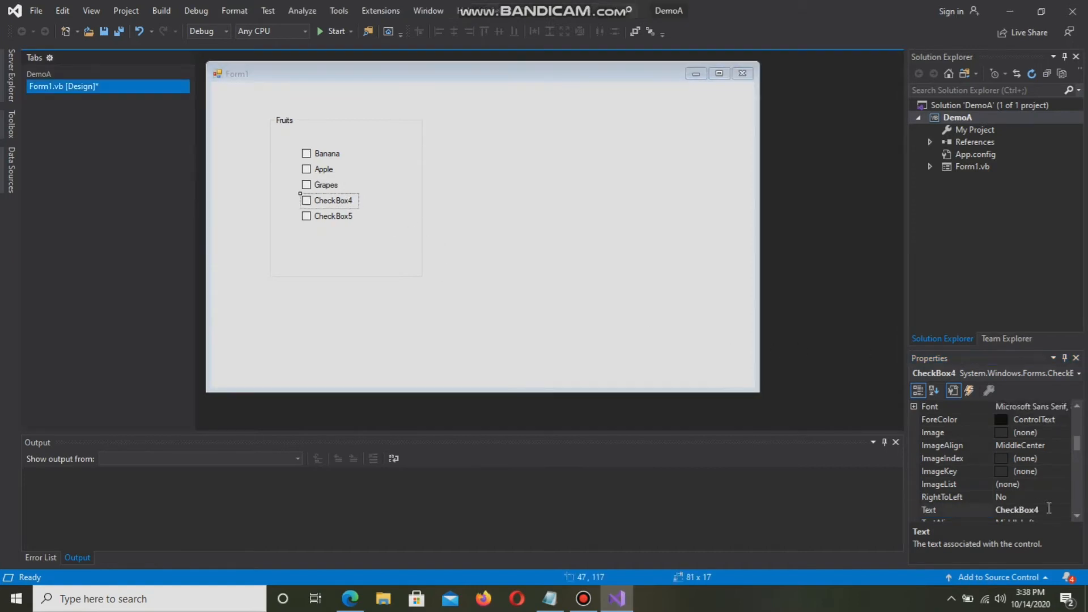
type("Carr")
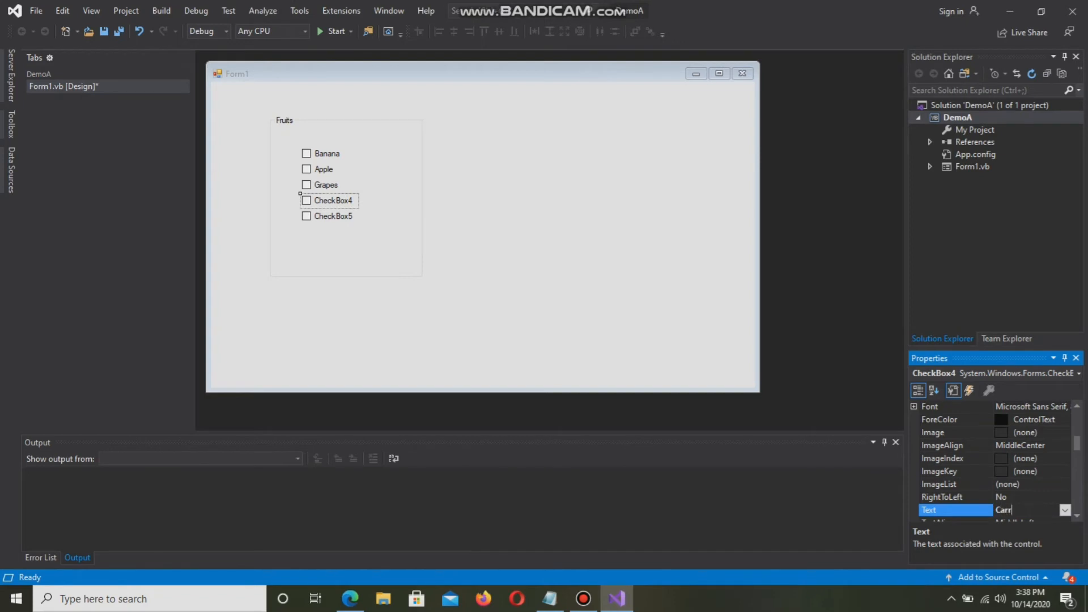
type("Carrots")
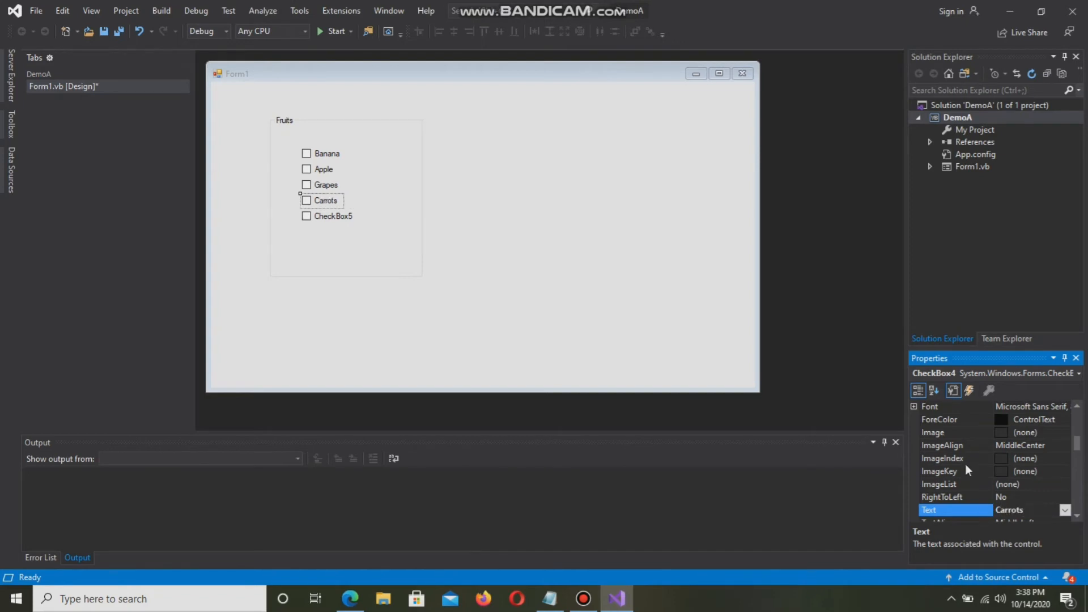
left_click(332, 216)
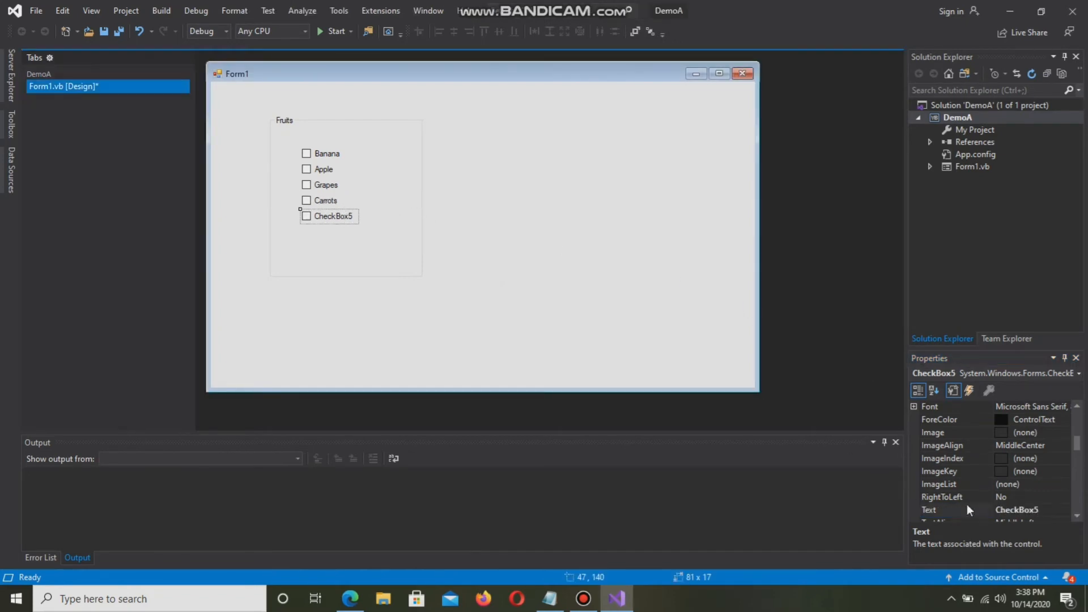
left_click(955, 510)
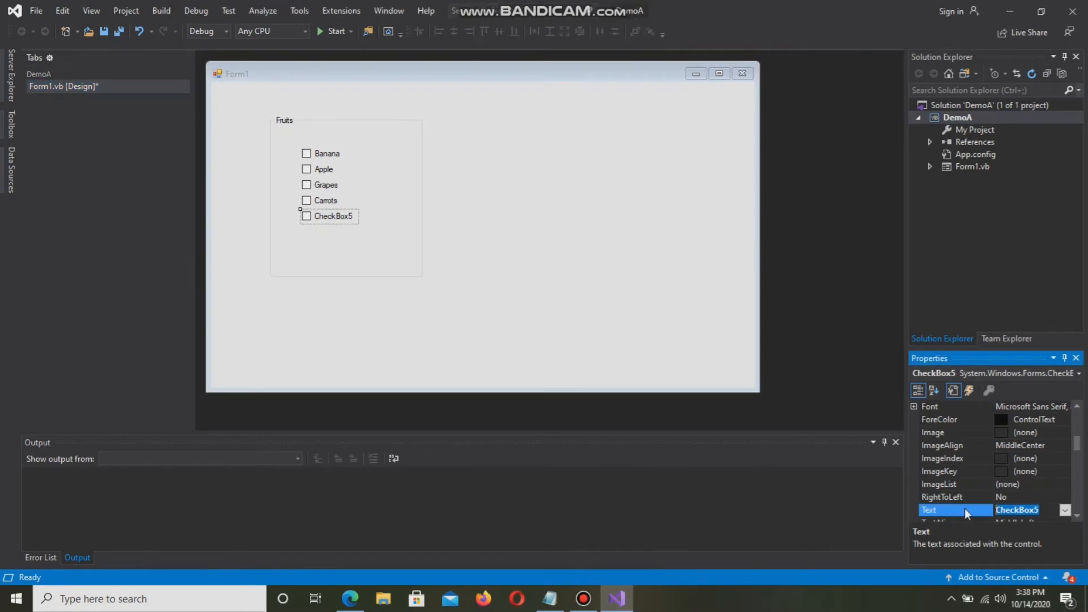
type("Onion")
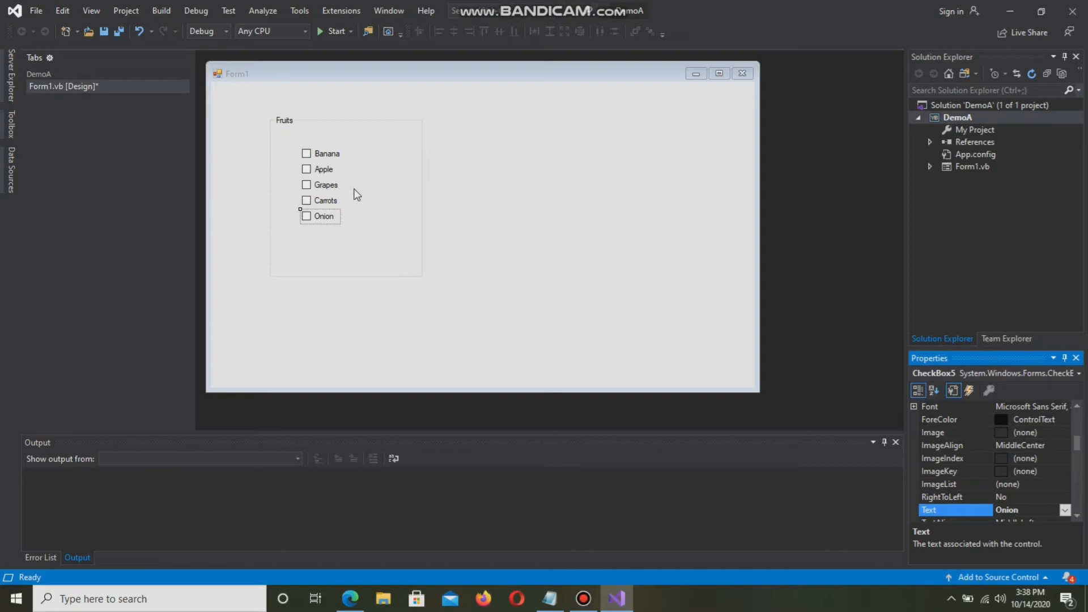
left_click(486, 312)
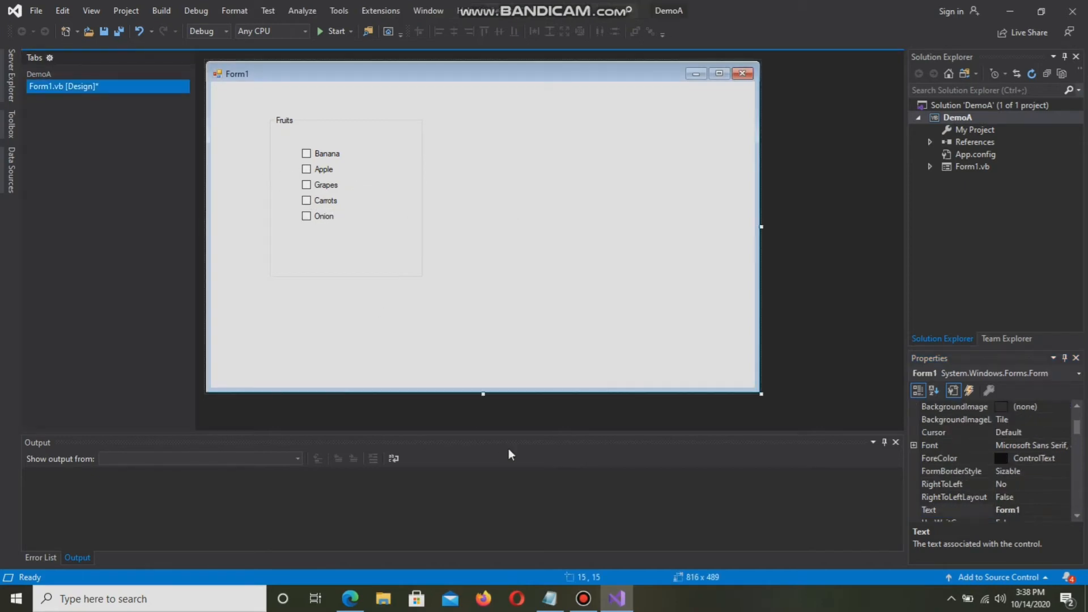
mouse_move(117, 195)
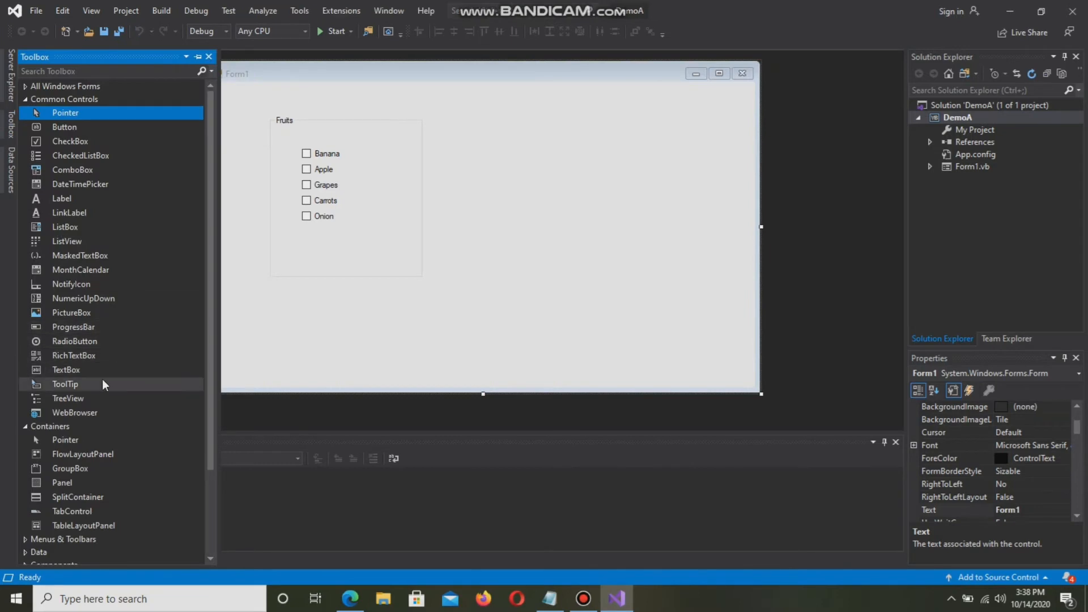
mouse_move(68, 399)
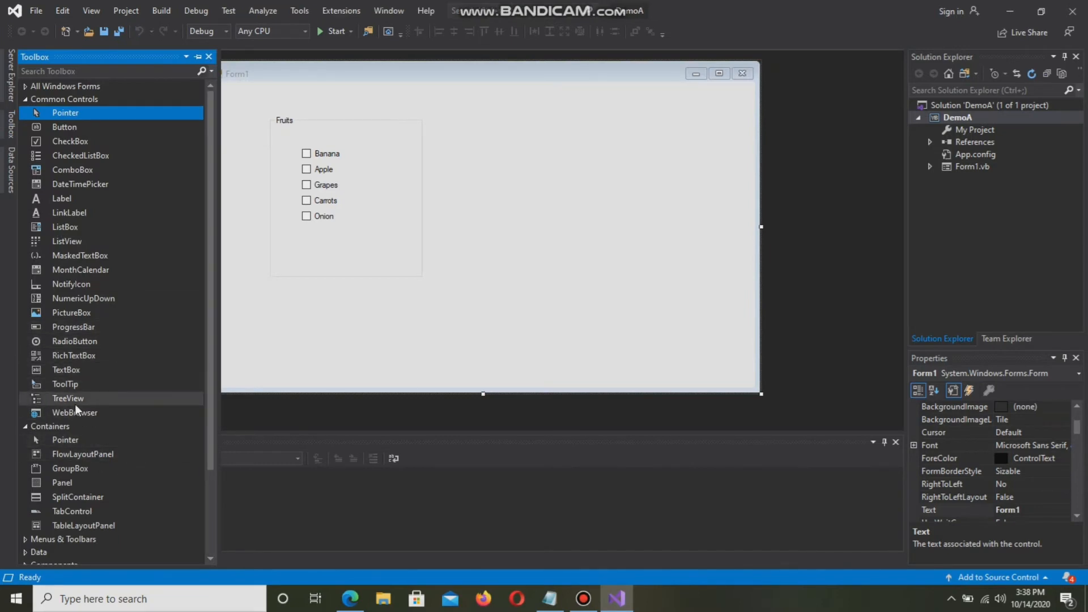
Draw GroupBox2 on Form1 to the right of the Fruits group
left_click(69, 469)
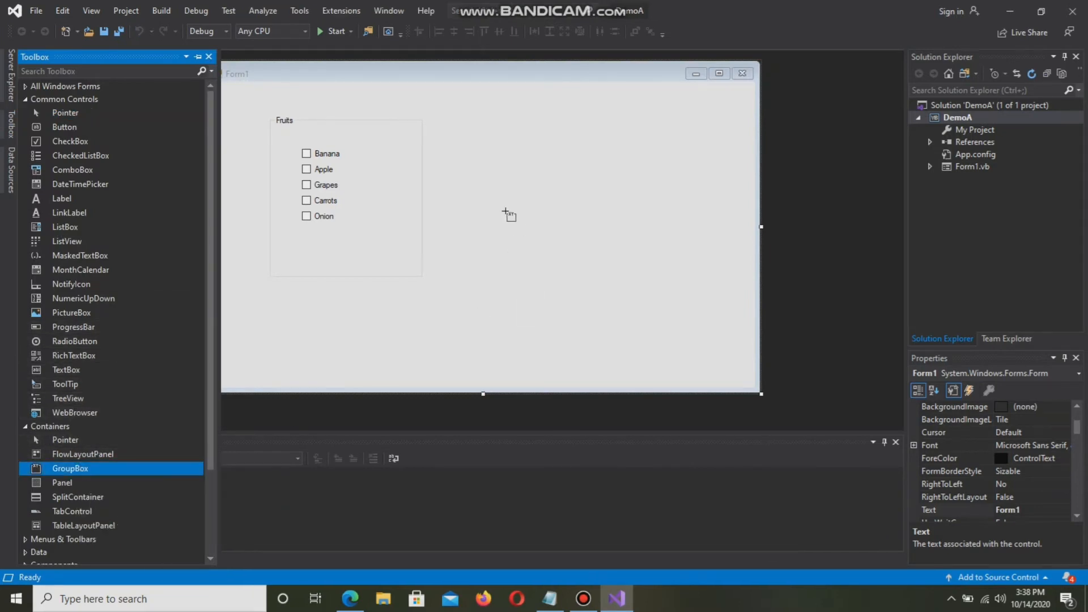
left_click_drag(484, 117, 573, 239)
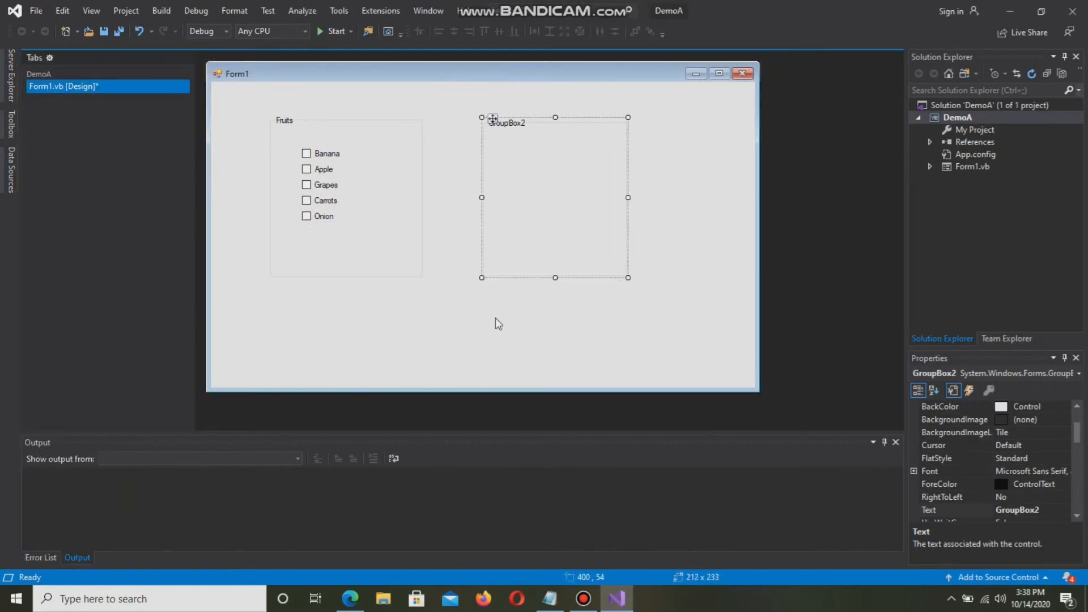
left_click(10, 124)
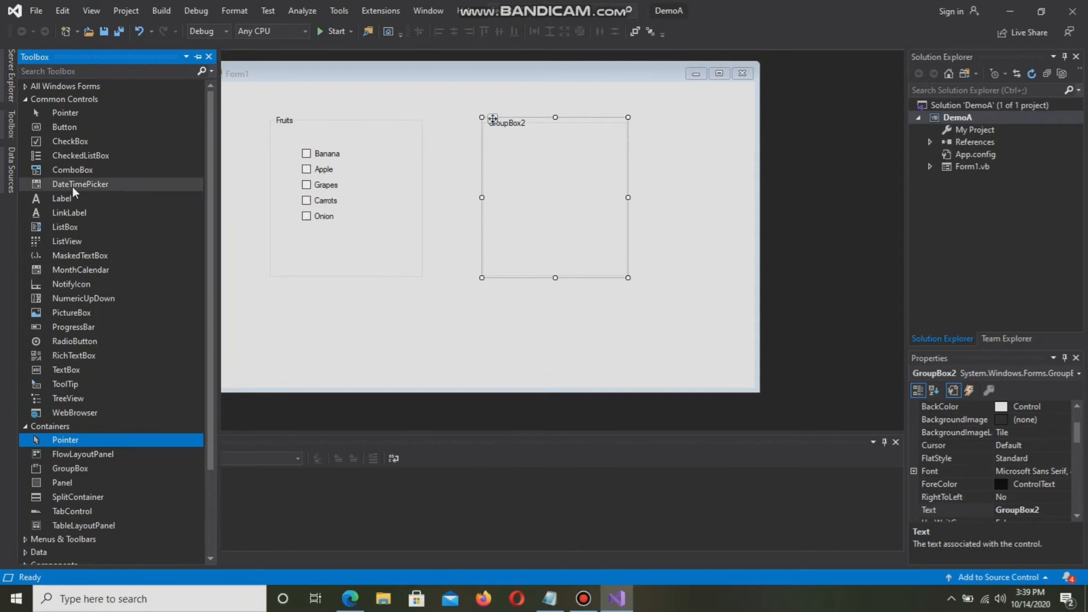
mouse_move(62, 257)
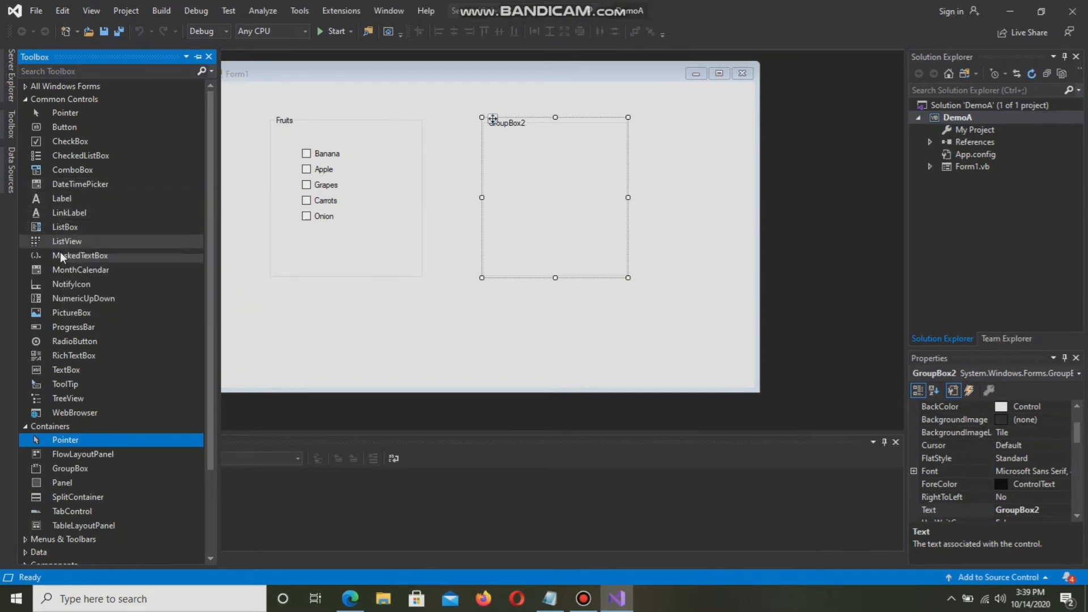
mouse_move(61, 341)
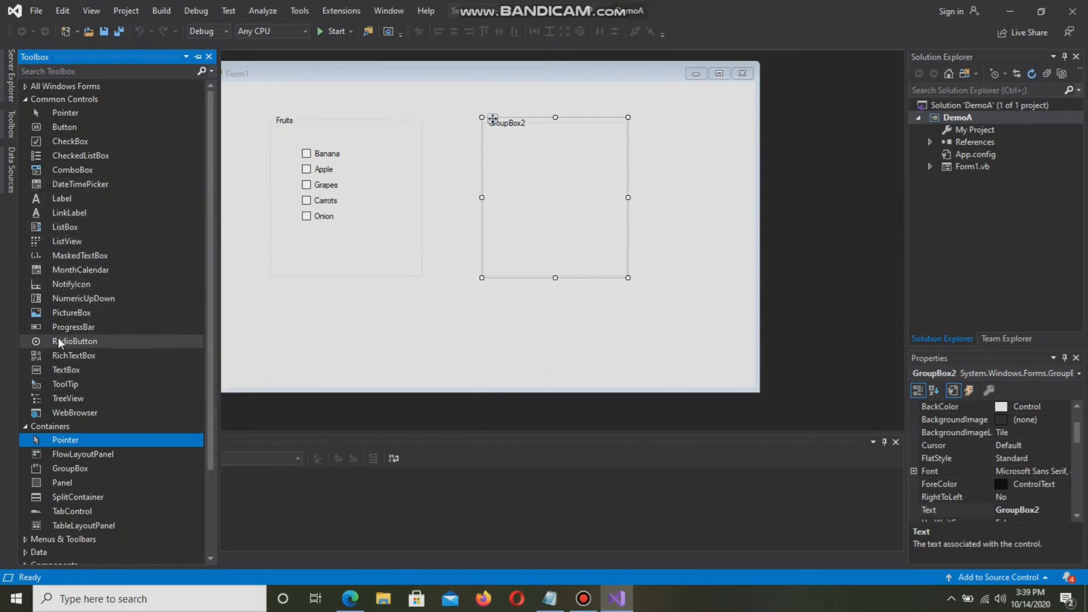
Place RadioButton1 and RadioButton2 stacked vertically inside GroupBox2
left_click(75, 340)
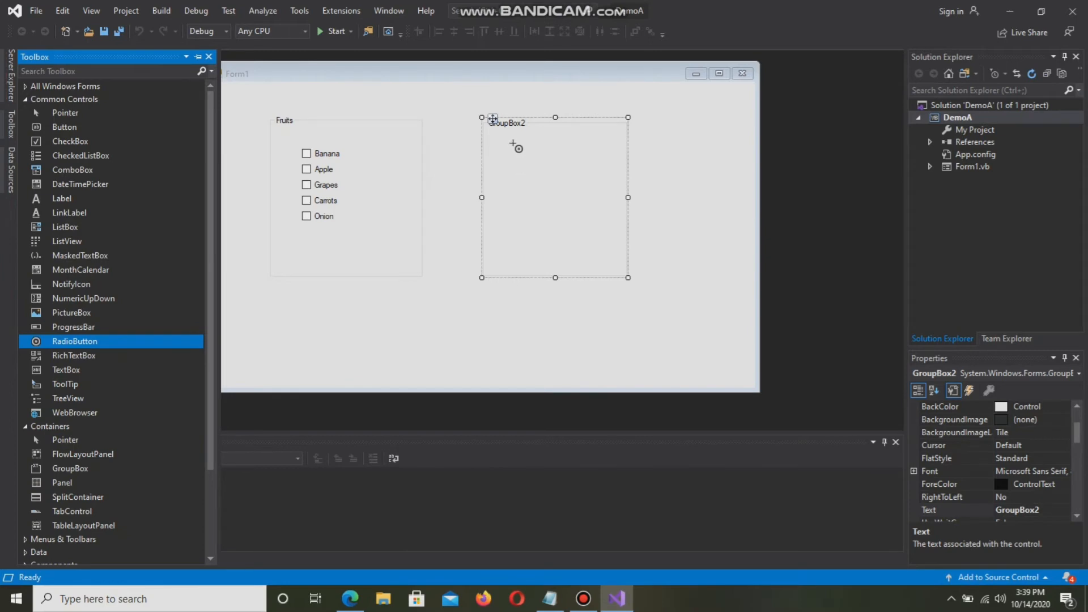
left_click(543, 150)
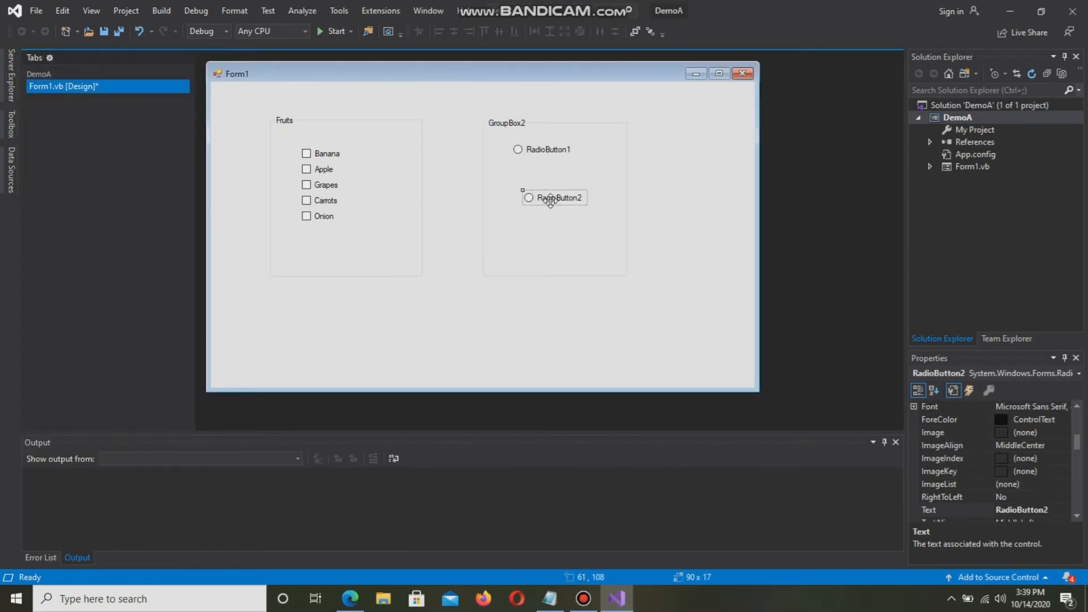
left_click_drag(553, 198, 544, 170)
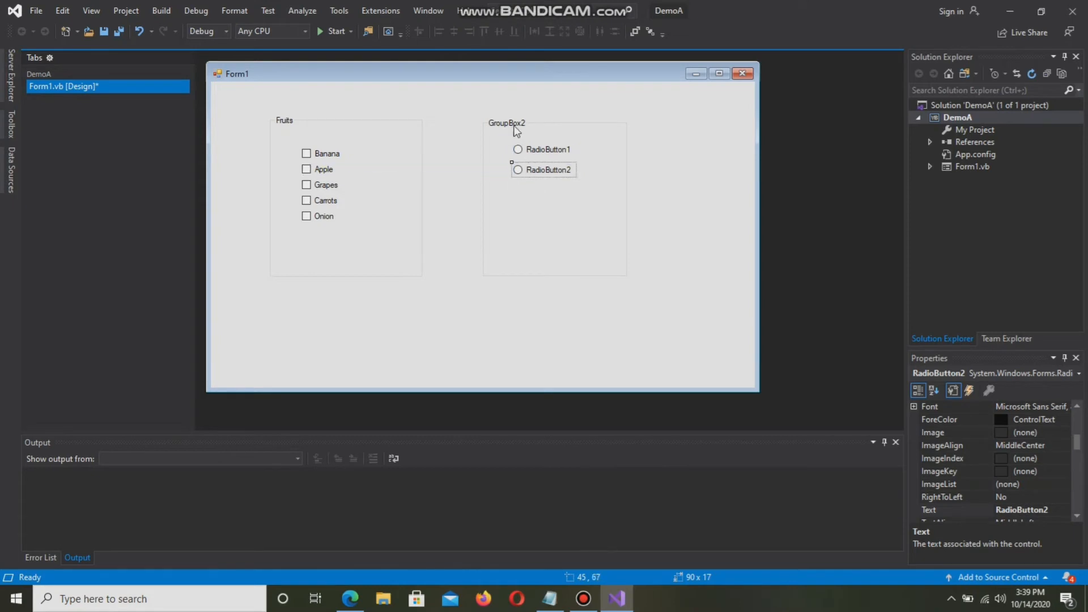
left_click(507, 123)
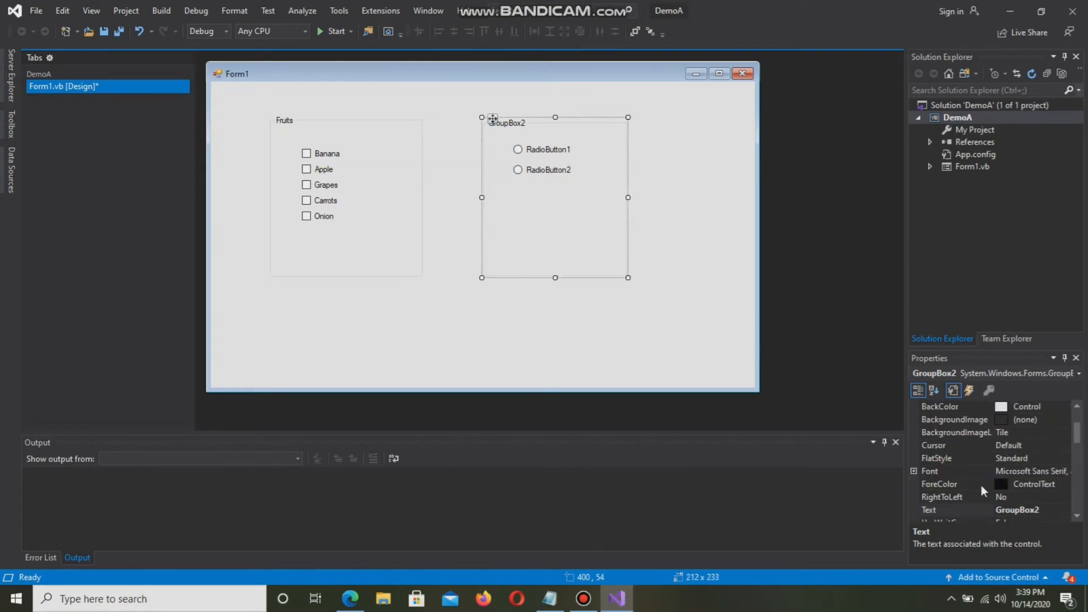
Set GroupBox2 text to Gender and the radio buttons to Male and Female
left_click(954, 510)
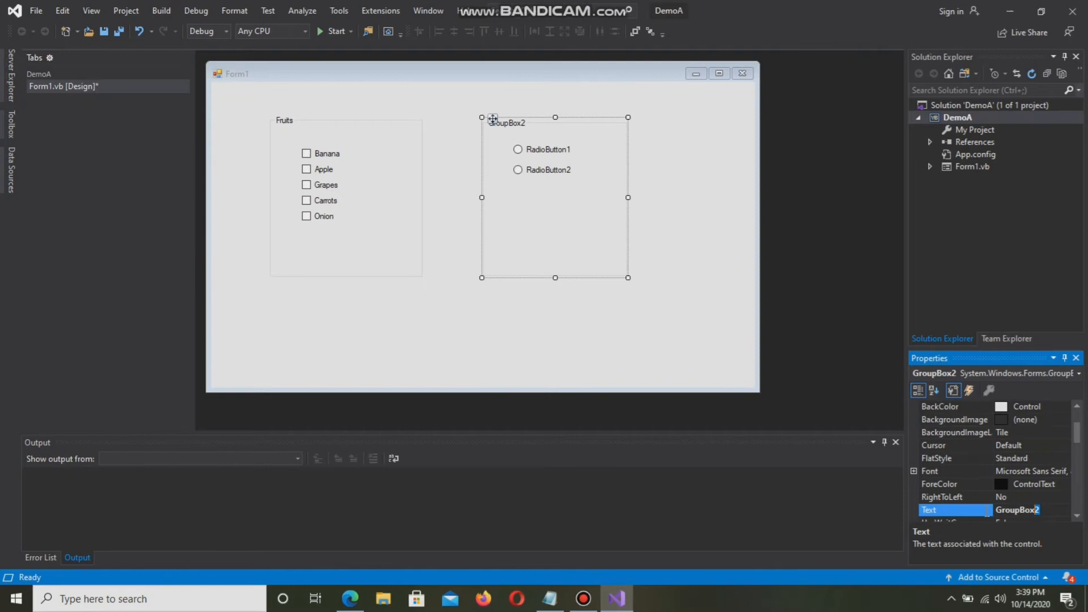
type("Gender")
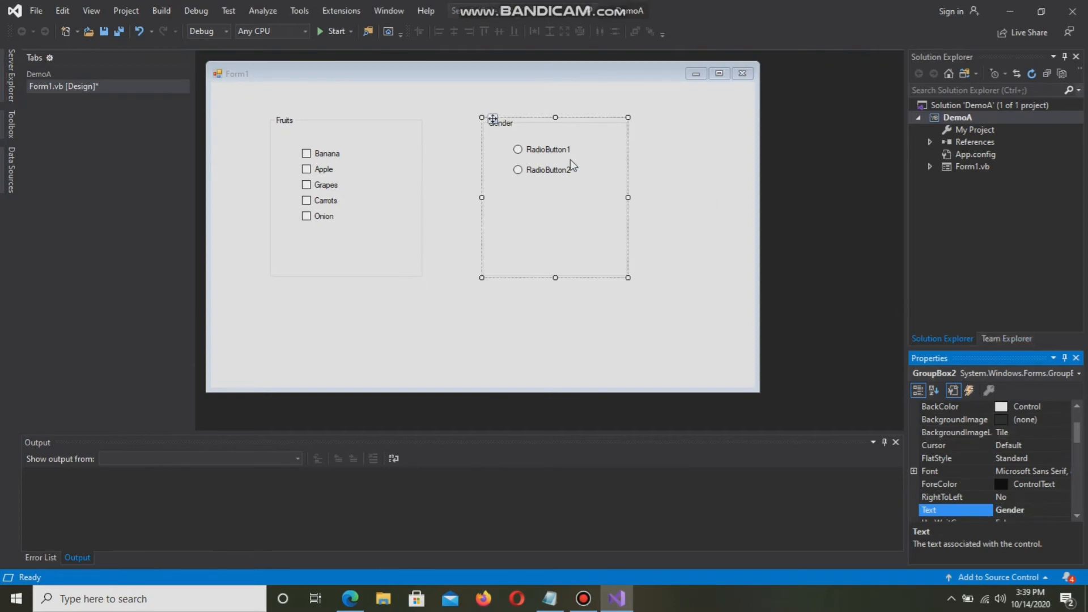
left_click(547, 149)
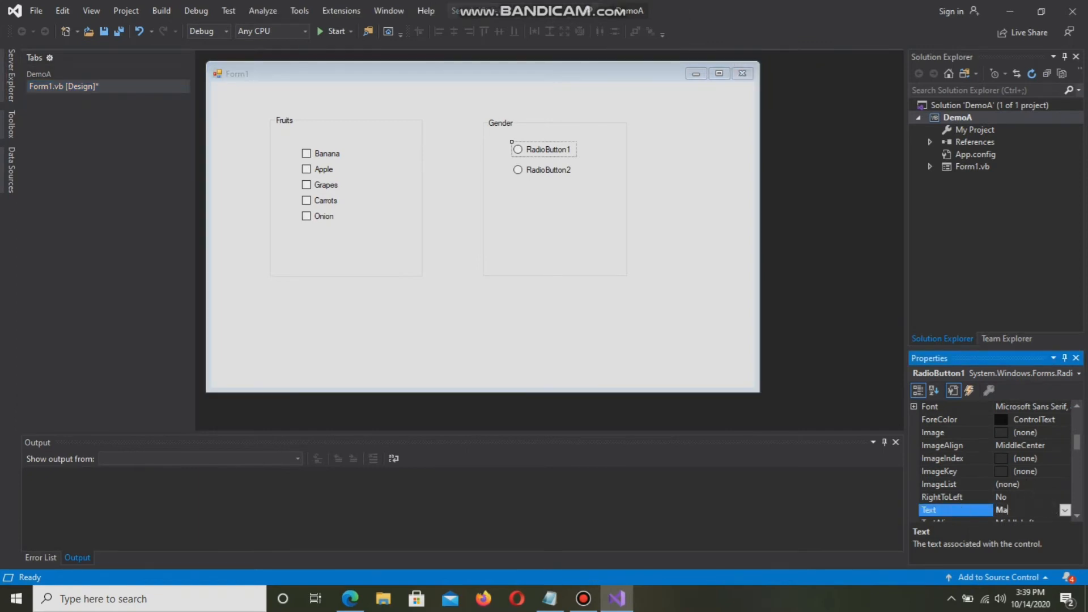
type("Male")
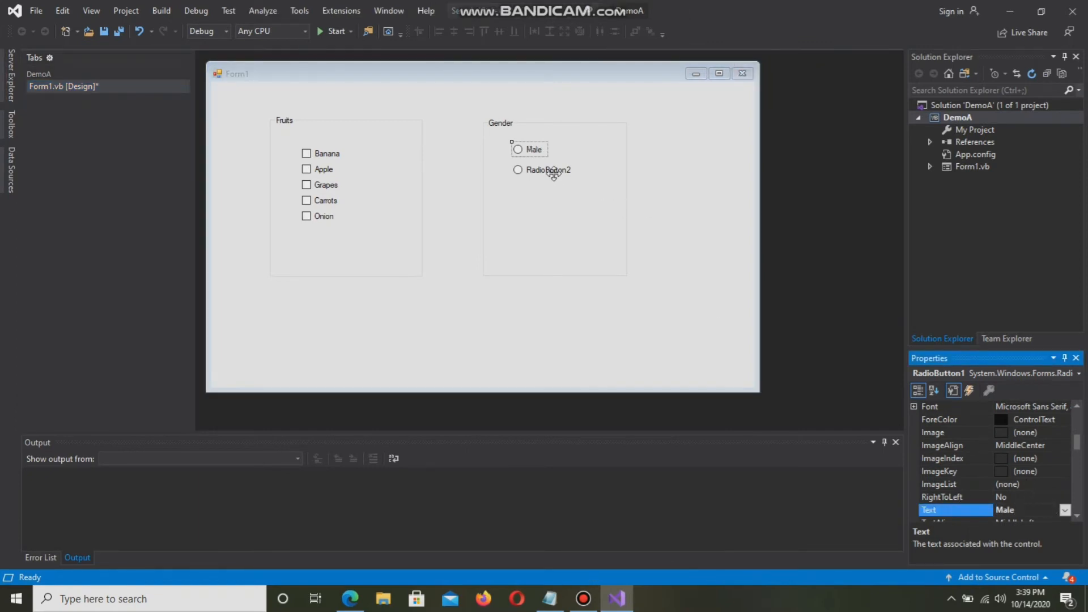
left_click(548, 169)
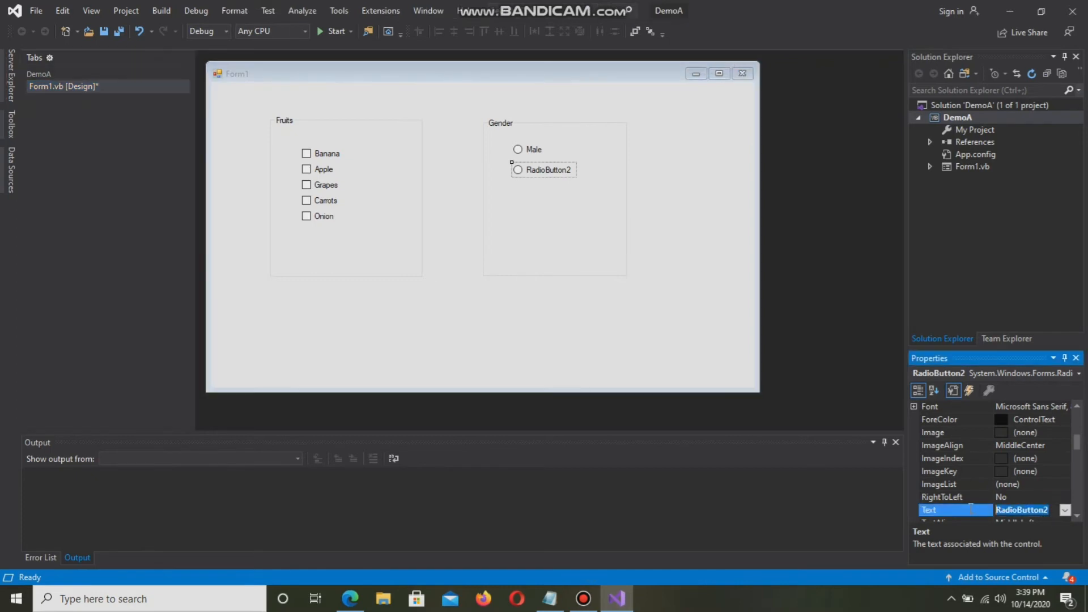
type("F")
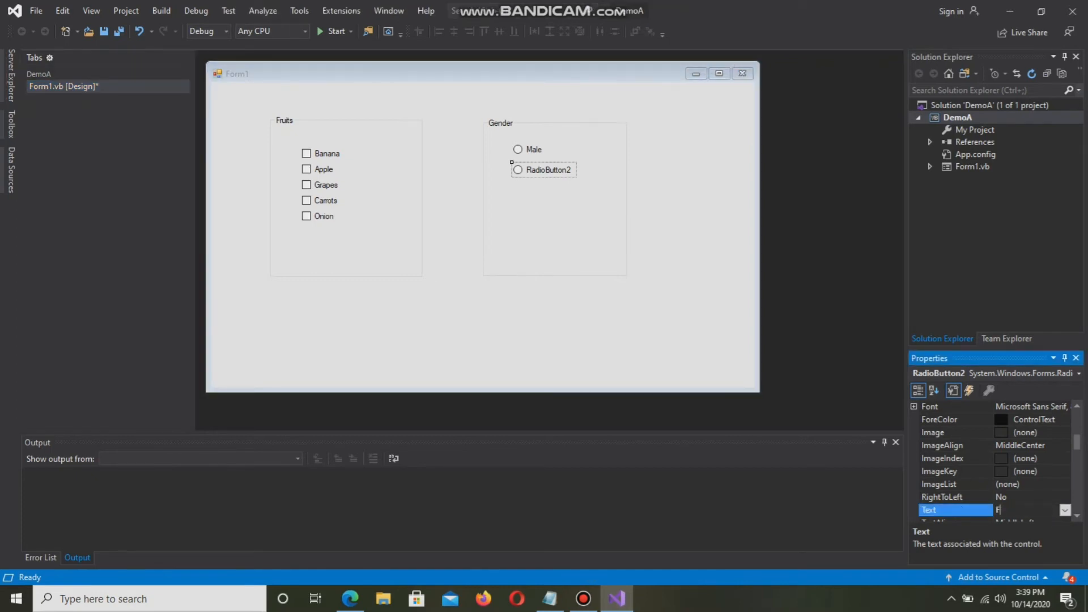
type("Female")
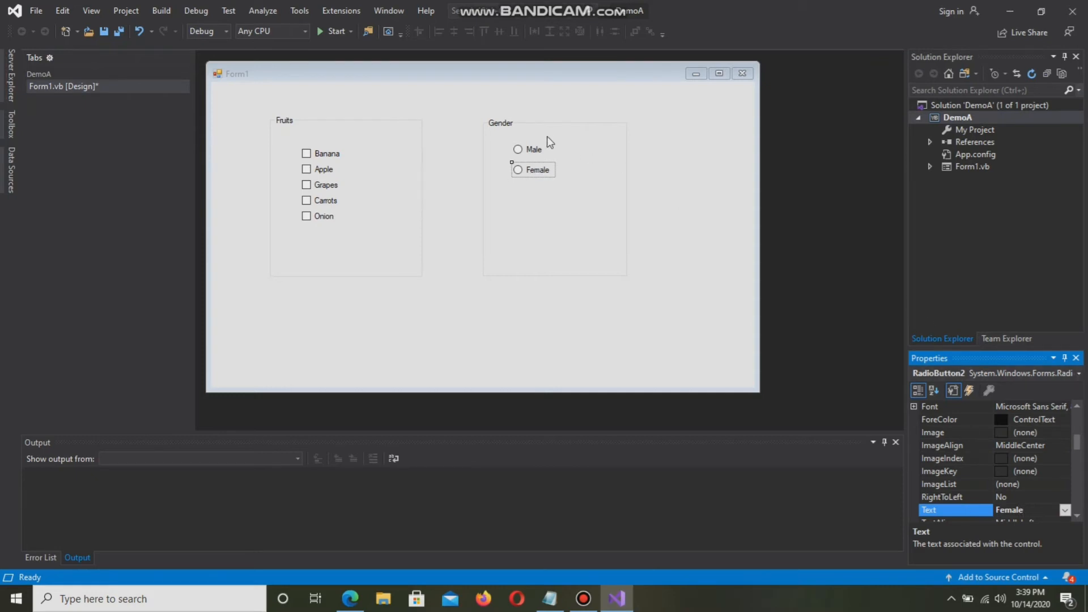
left_click(534, 149)
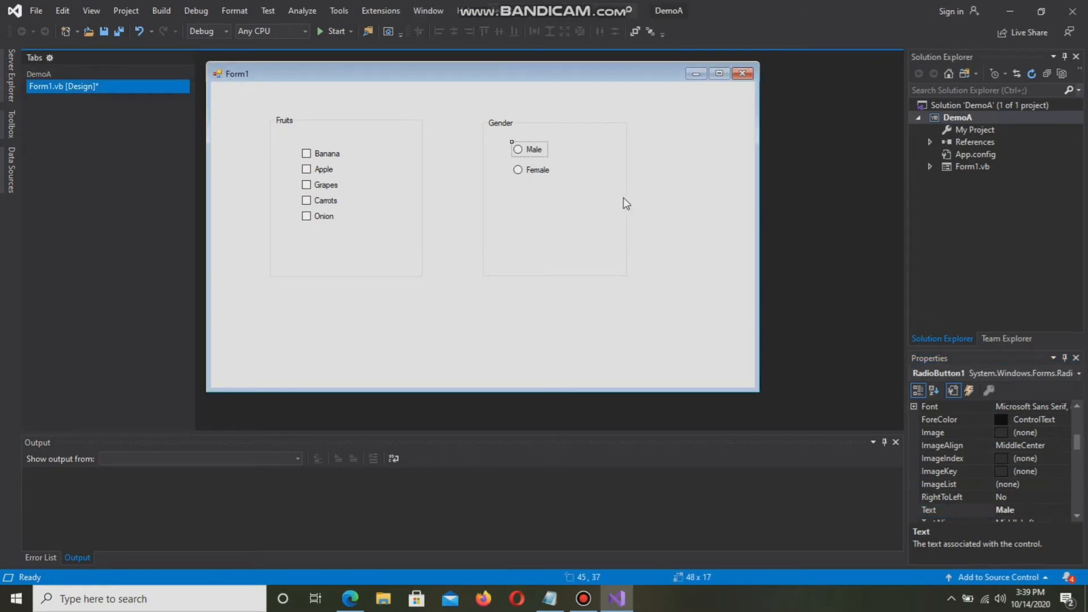
mouse_move(845, 396)
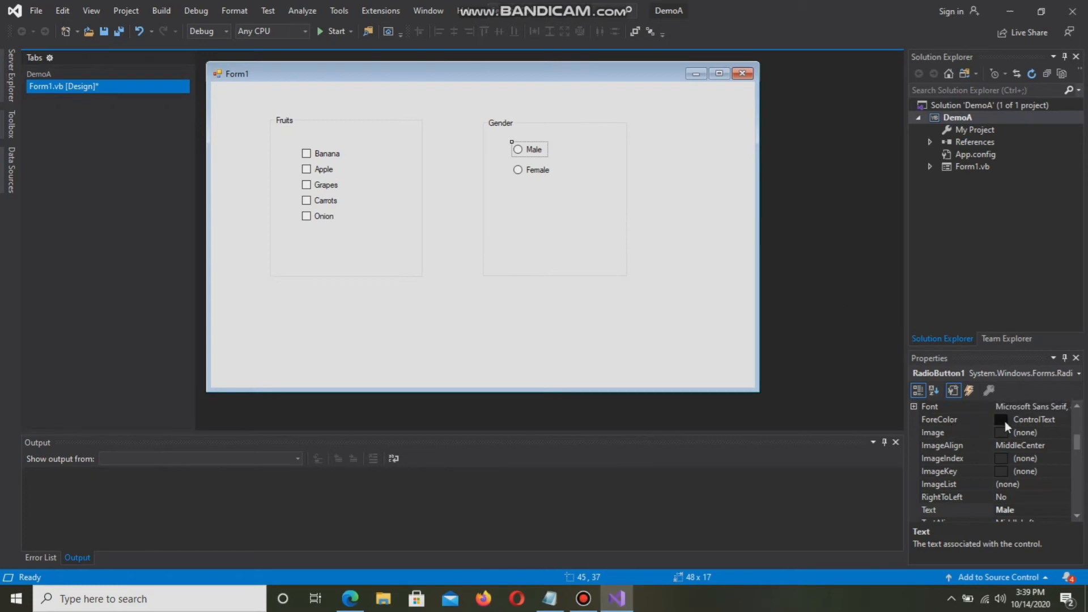
Give Male's text a blue ForeColor, then set Female's ForeColor to Red from the web colours
left_click(955, 420)
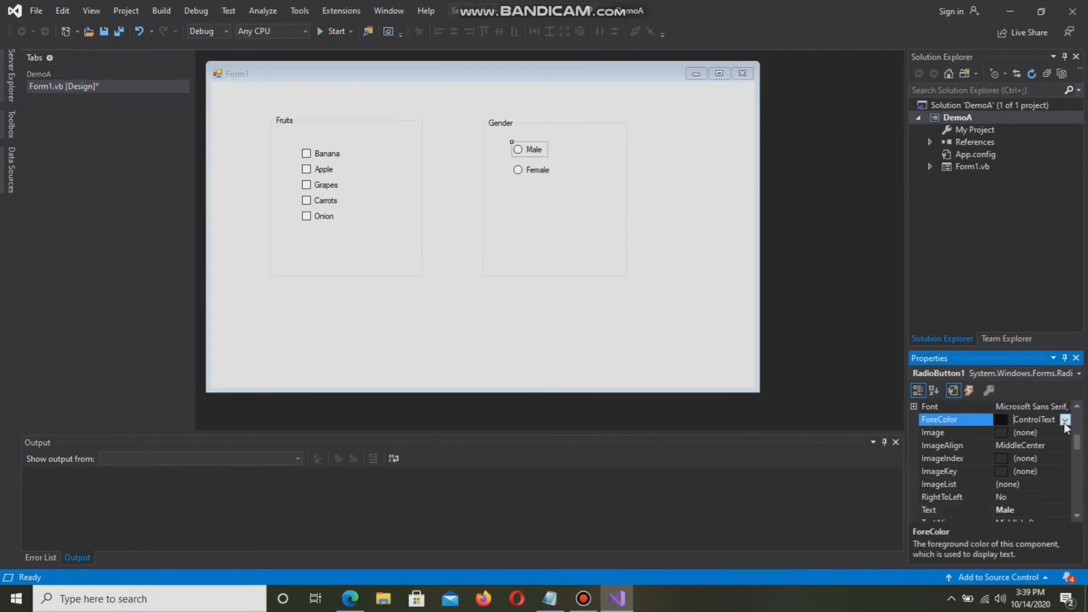
left_click(1067, 419)
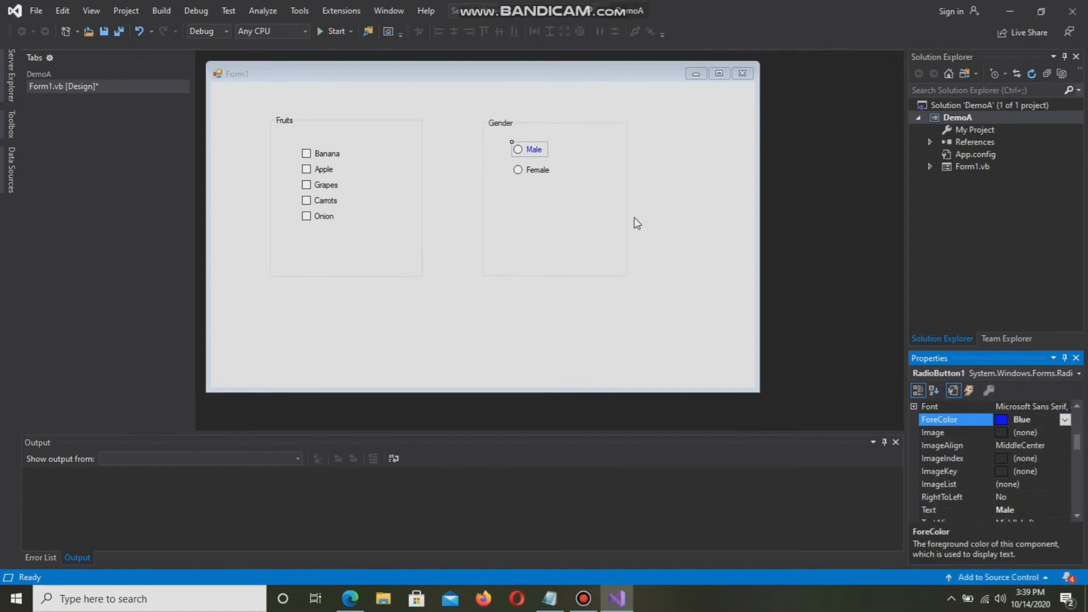
left_click(537, 170)
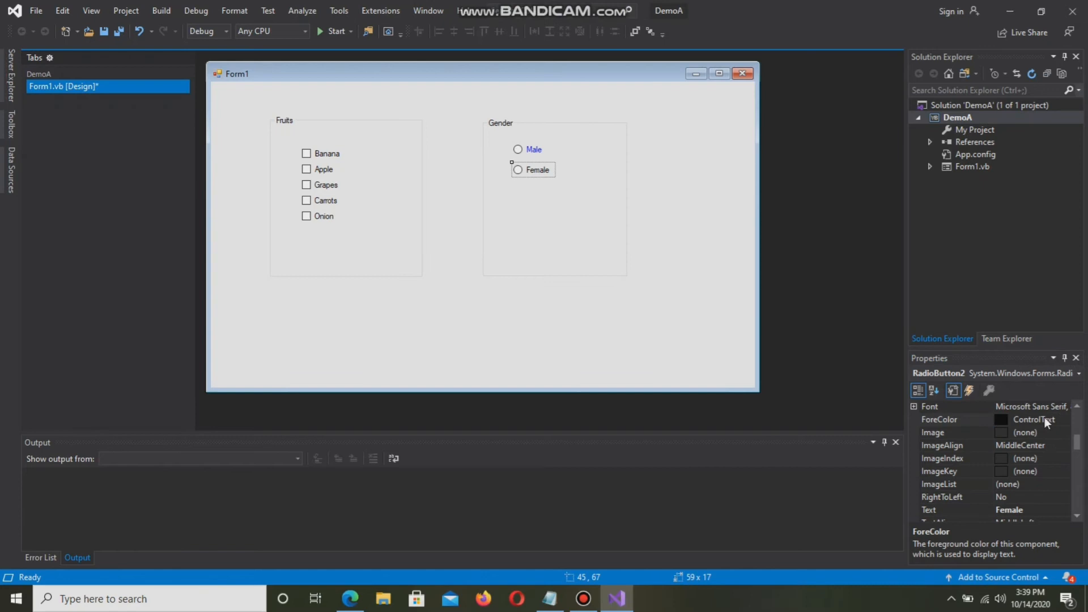
left_click(1065, 419)
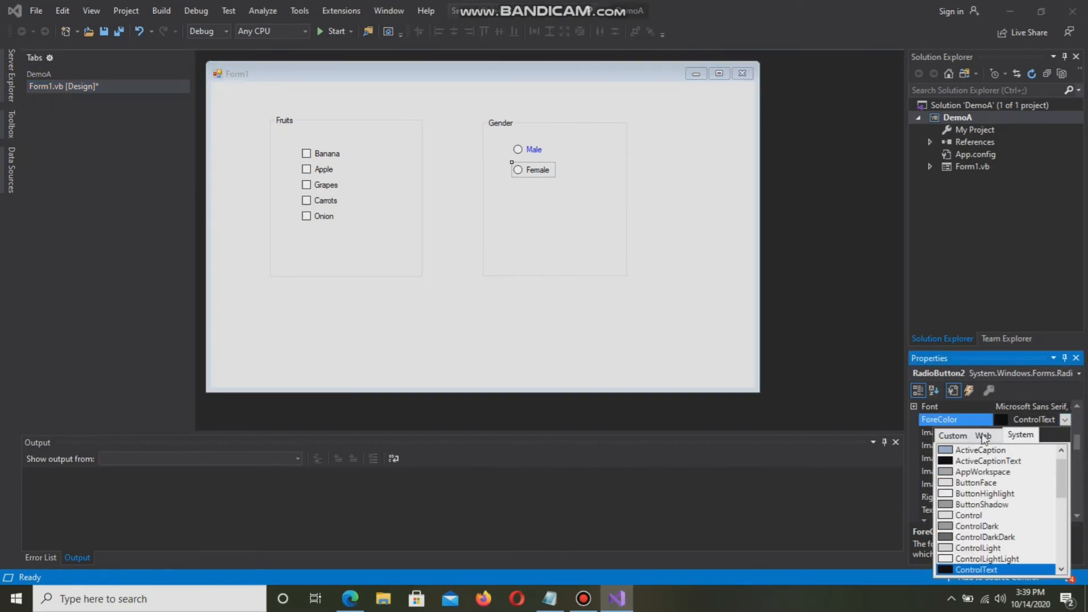
left_click(953, 435)
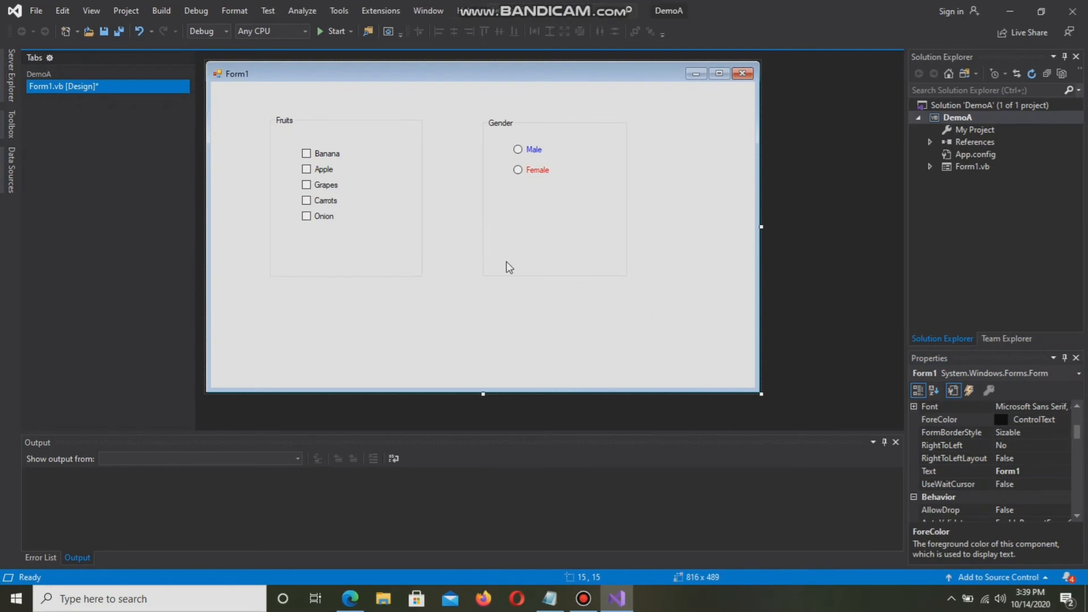
mouse_move(744, 251)
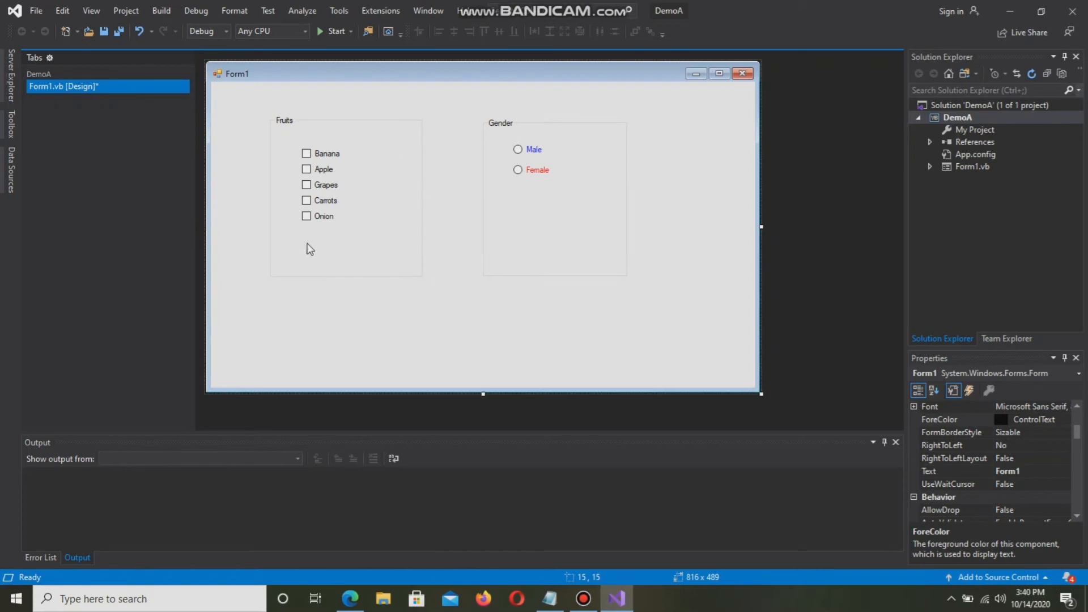
mouse_move(494, 173)
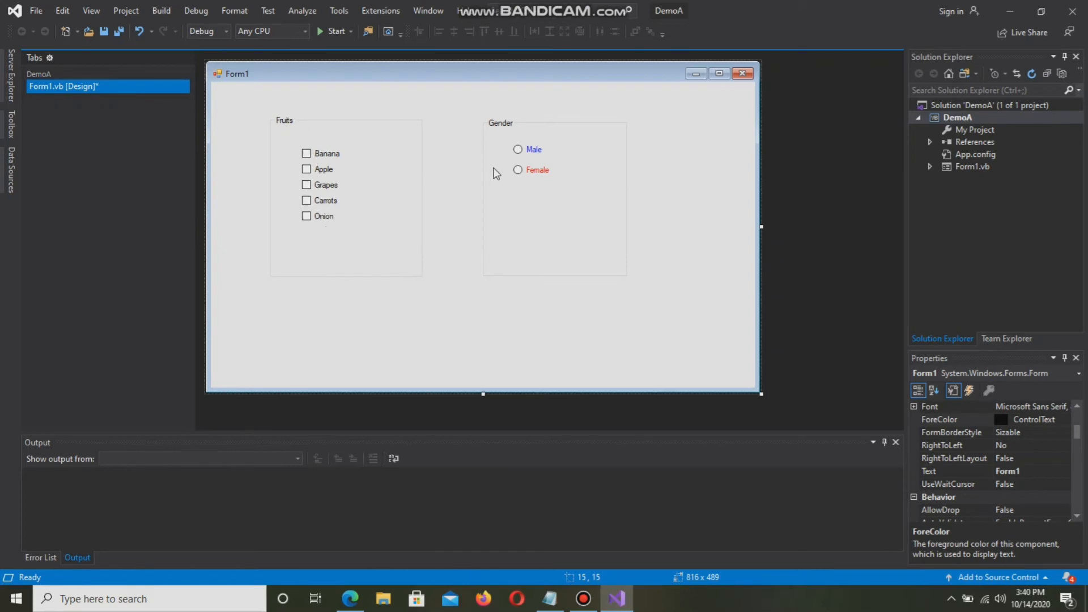
mouse_move(451, 180)
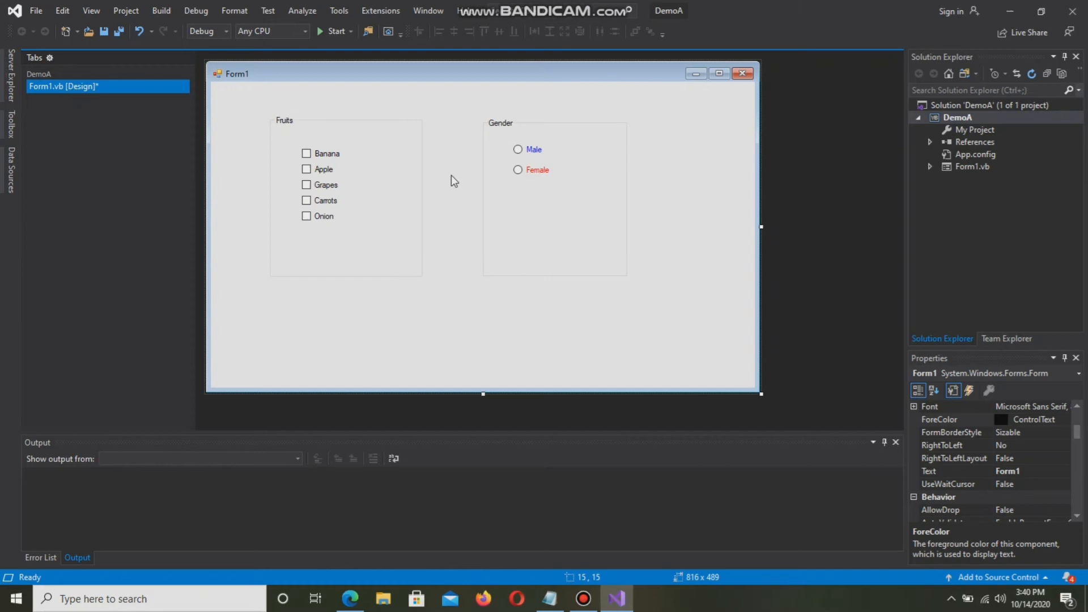
mouse_move(446, 165)
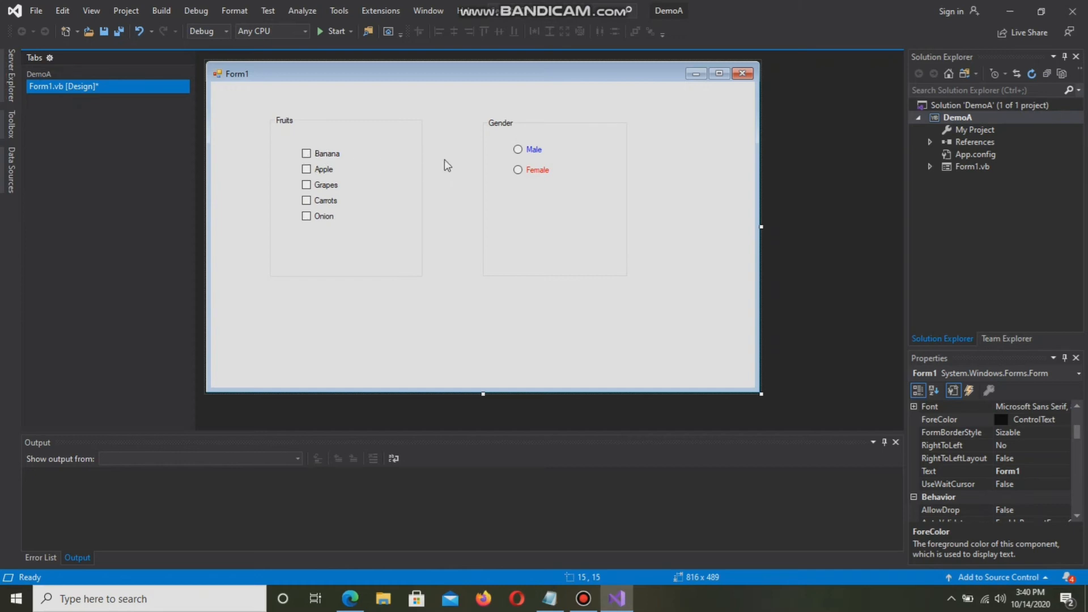
mouse_move(385, 135)
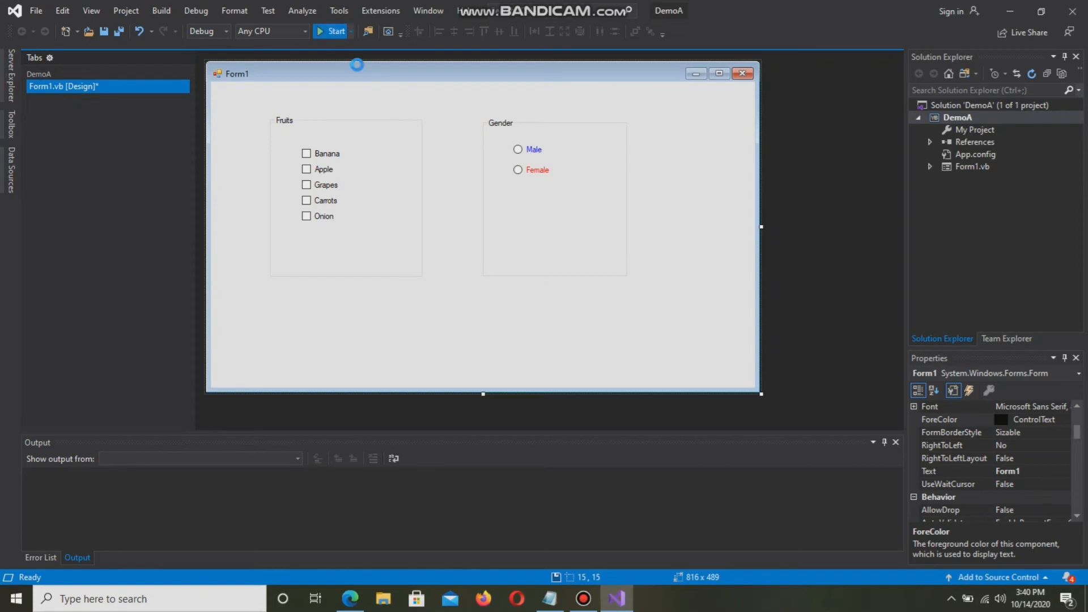
Run DemoA, tick the Banana checkbox and clear the Carrots checkbox
left_click(333, 31)
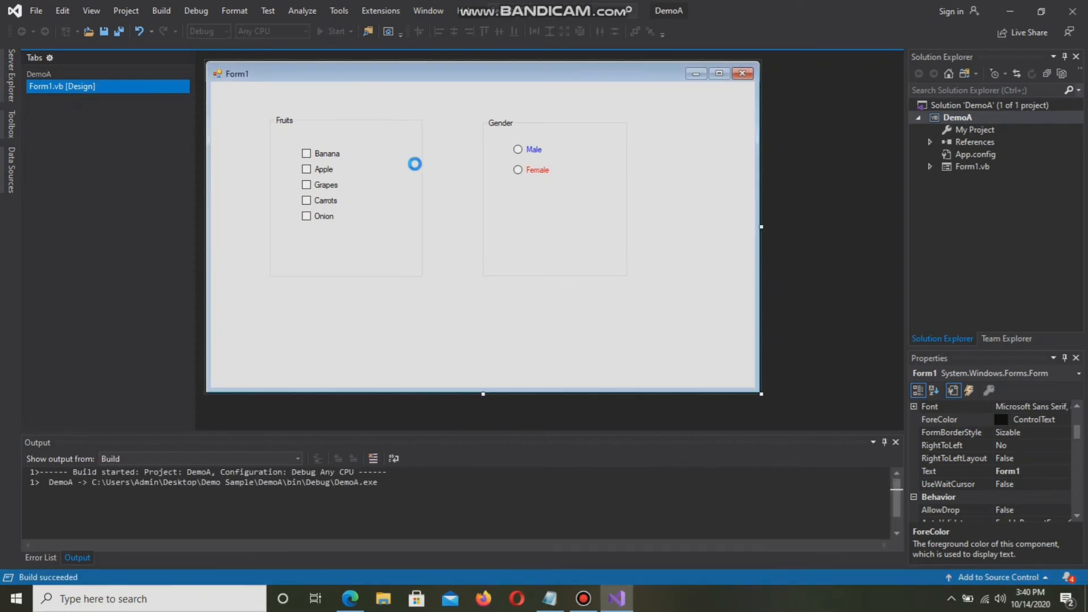
left_click(334, 31)
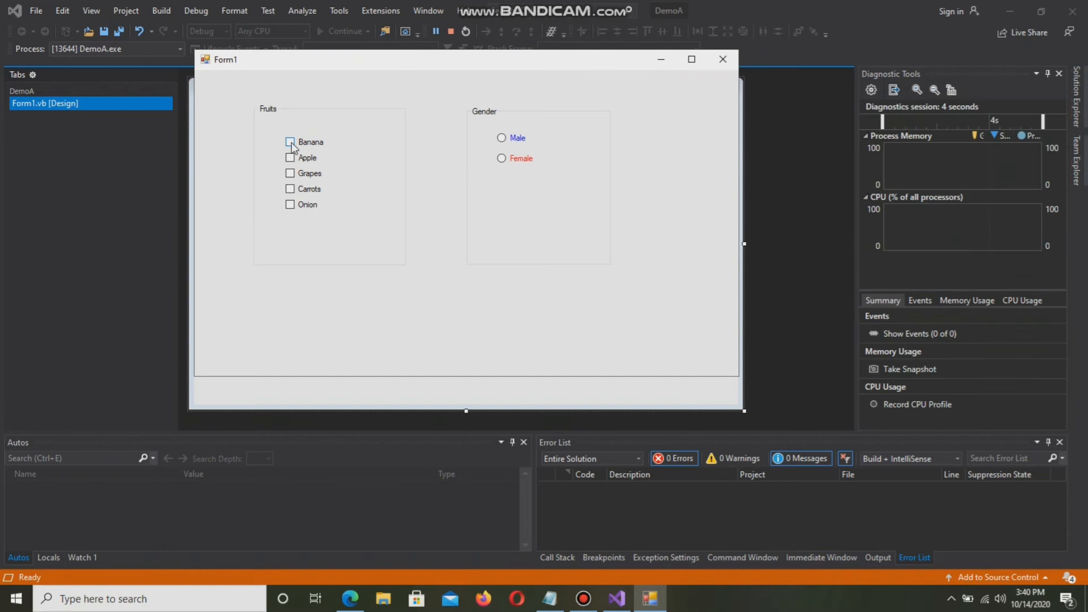
left_click(290, 157)
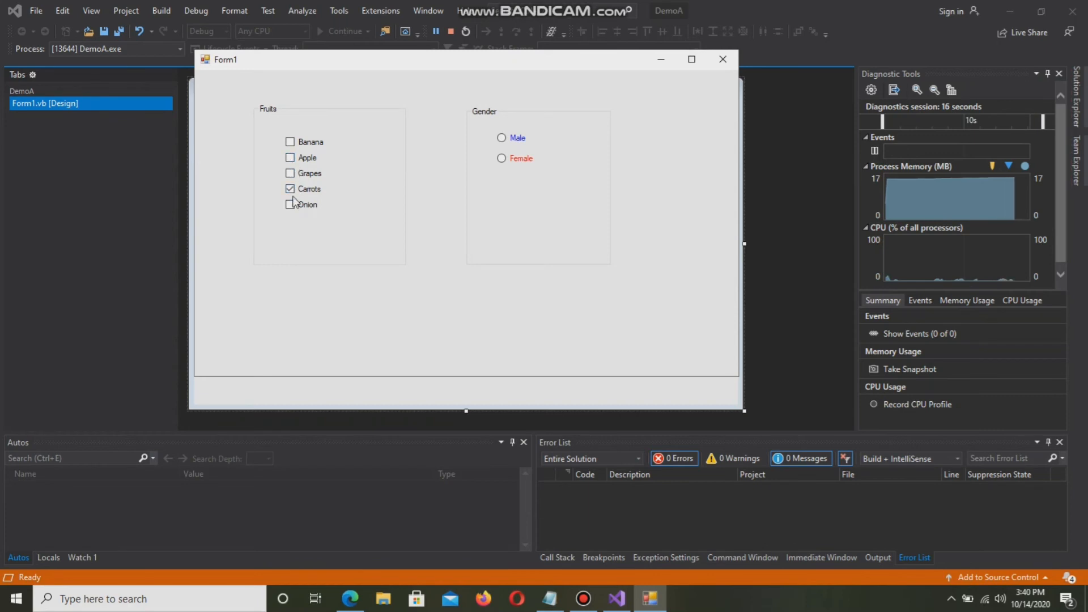
left_click(290, 204)
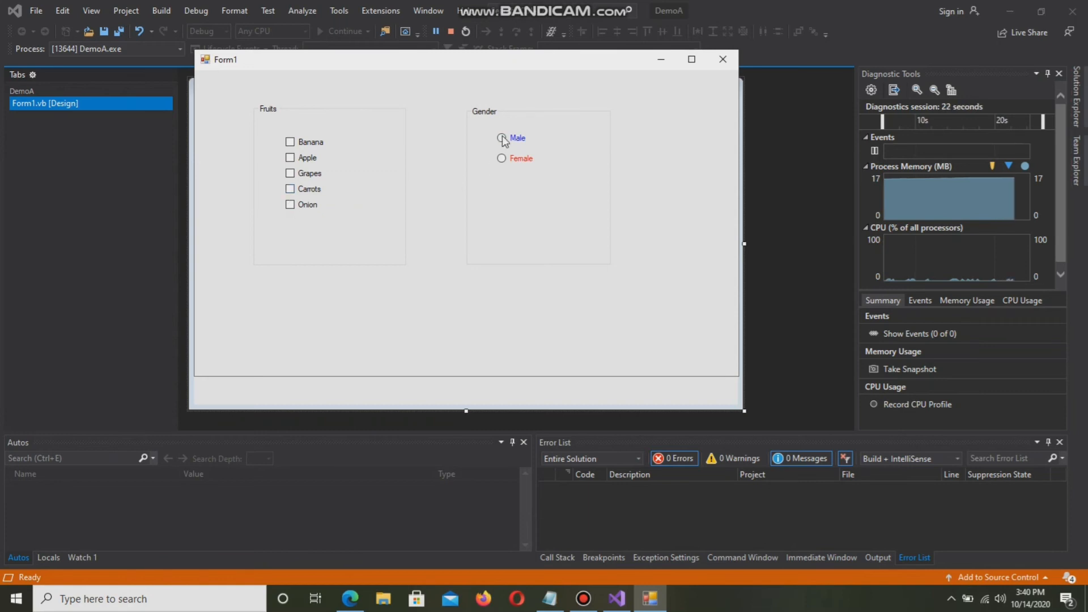
Select Male, then Female, and close the running form
left_click(501, 137)
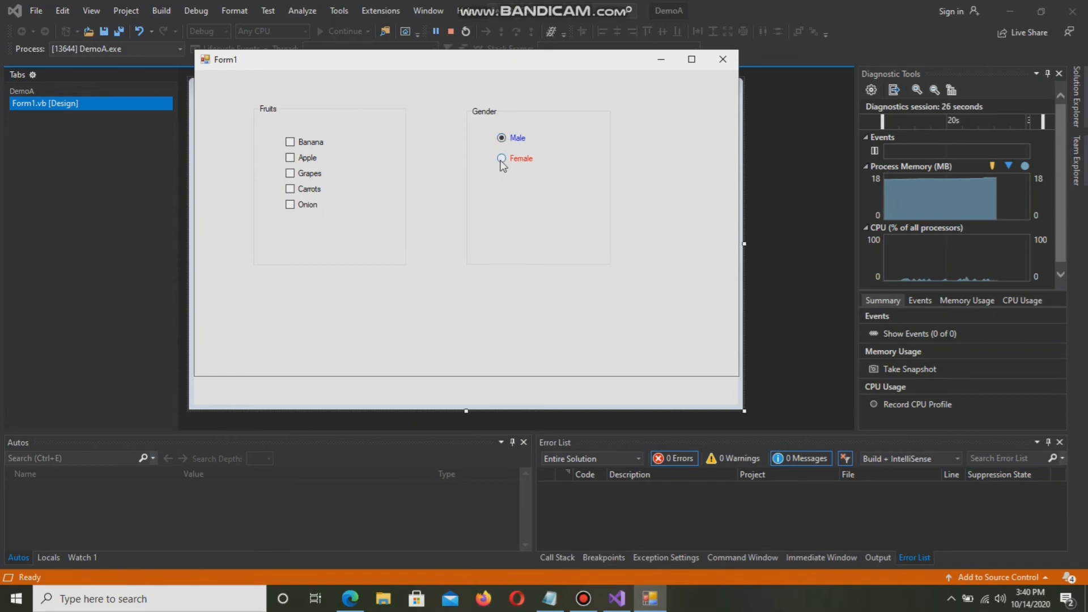
left_click(501, 138)
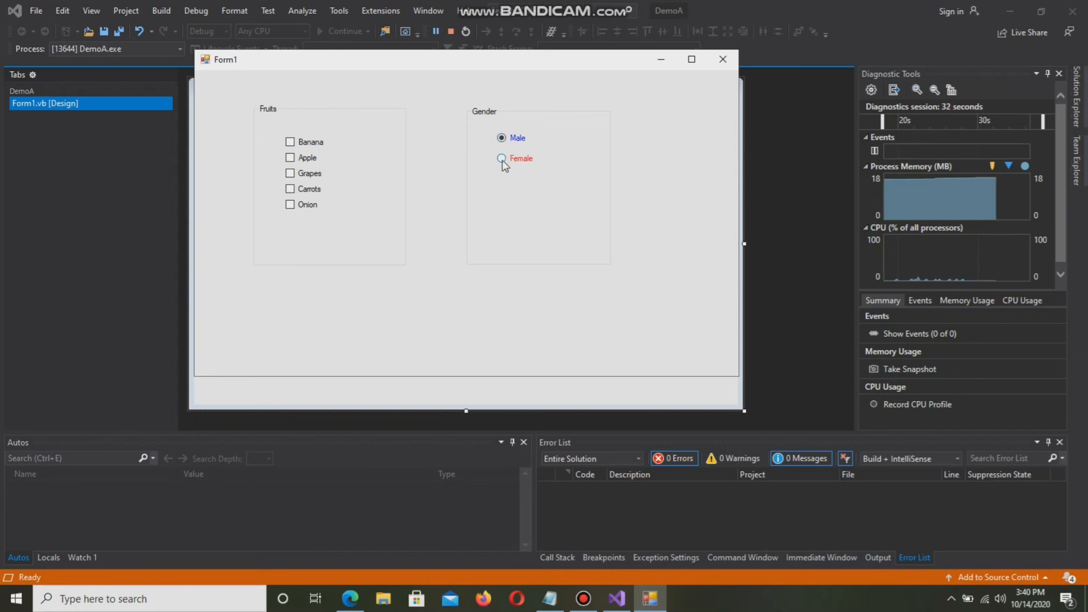
left_click(501, 158)
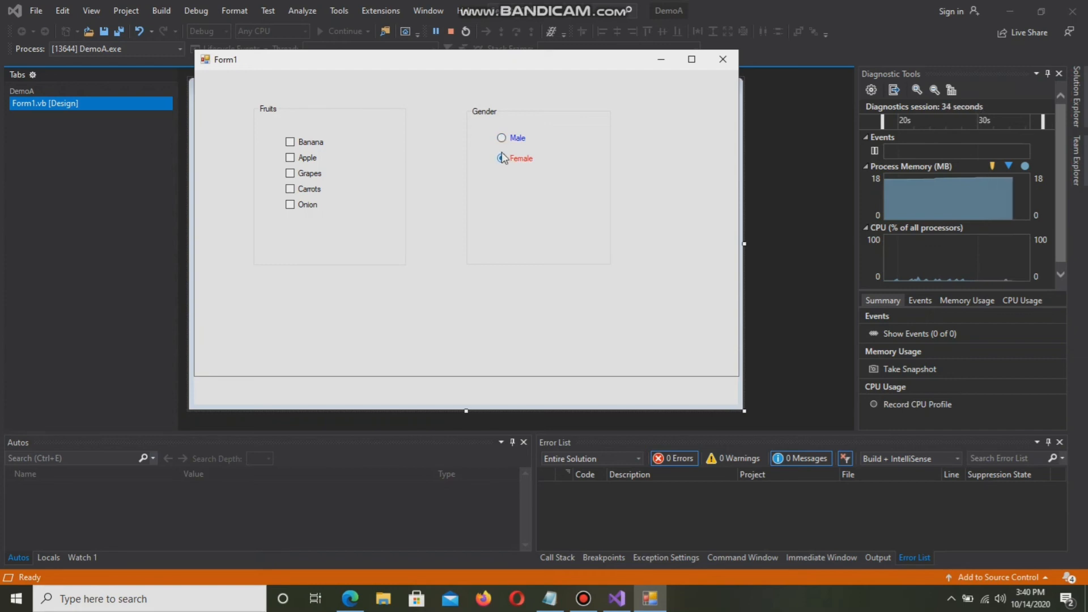
left_click(501, 137)
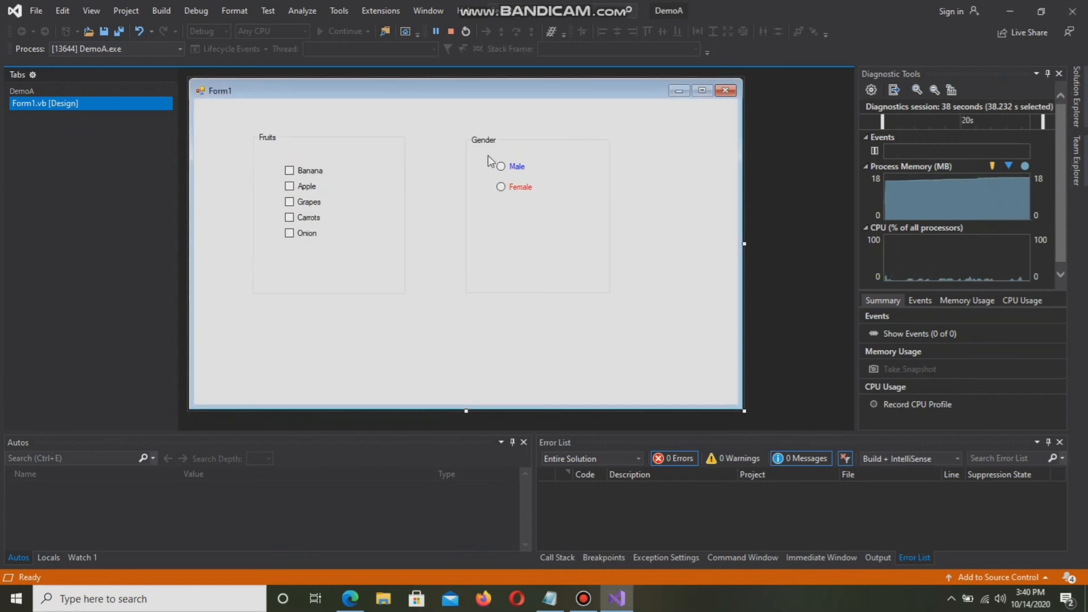
Set the Carrots checkbox's Enabled property to False and run DemoA again
left_click(449, 31)
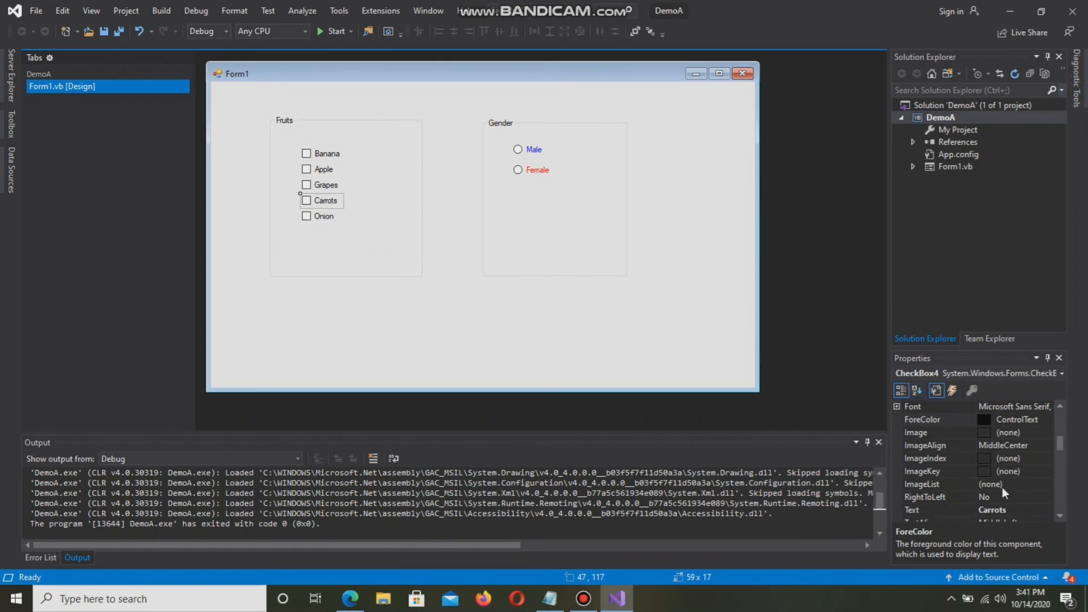
scroll("down", 3)
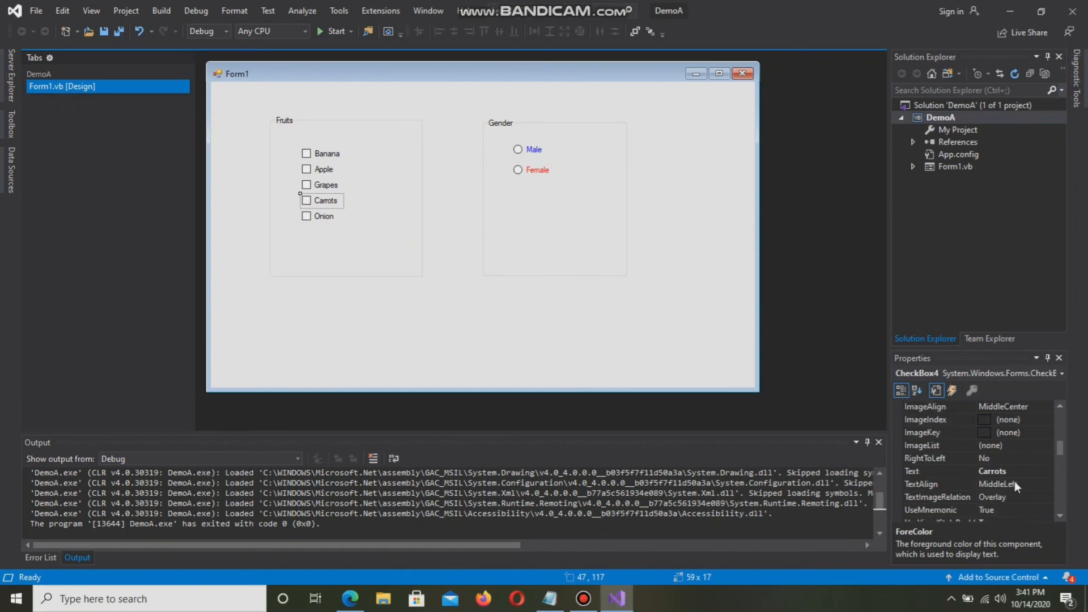
scroll("down", 3)
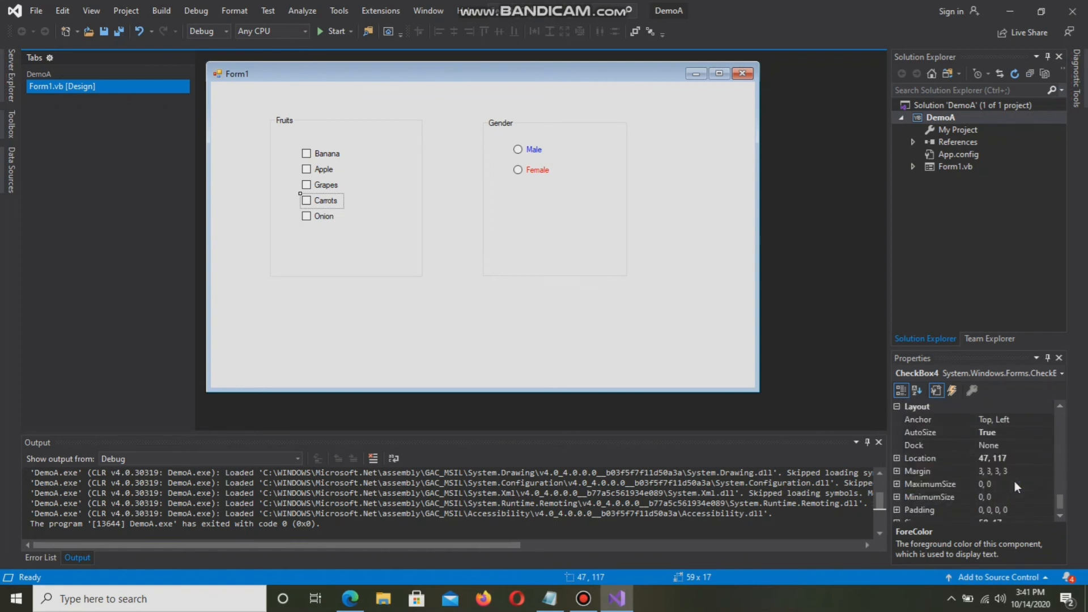
scroll("down", 3)
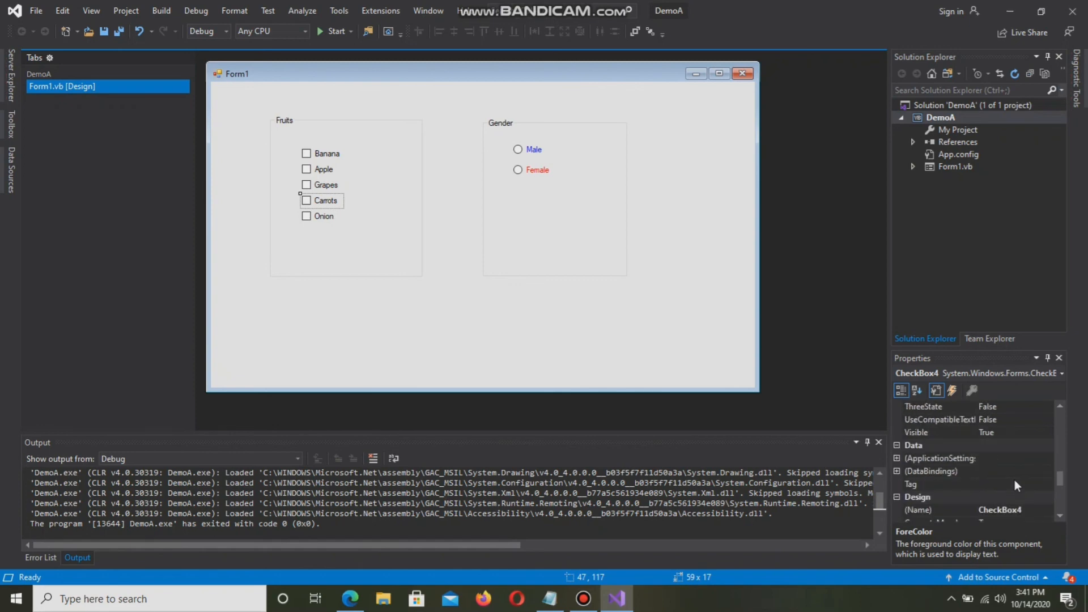
scroll("down", 3)
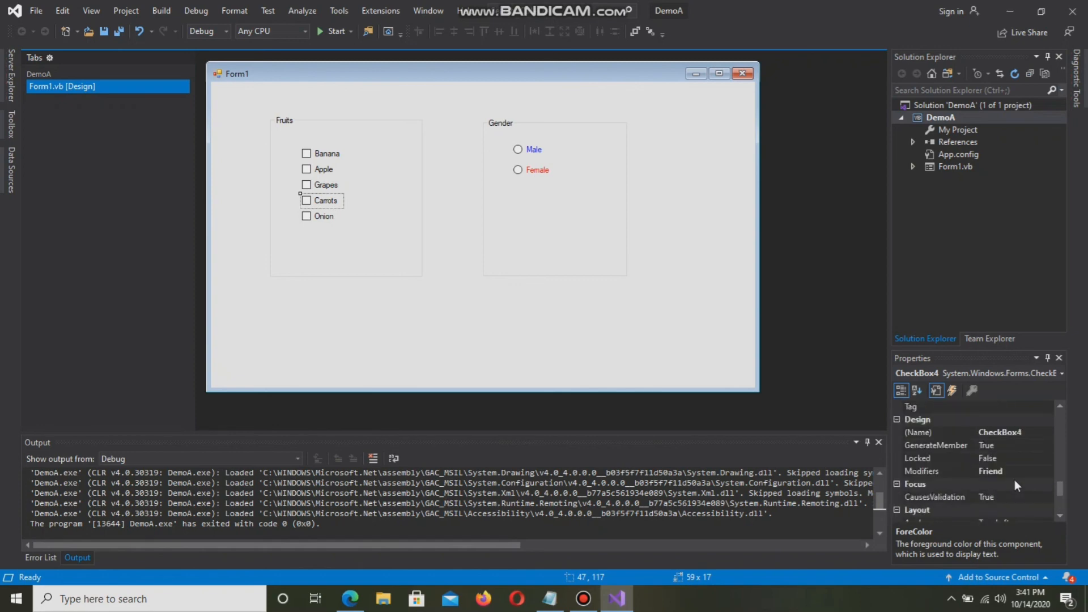
scroll("down", 3)
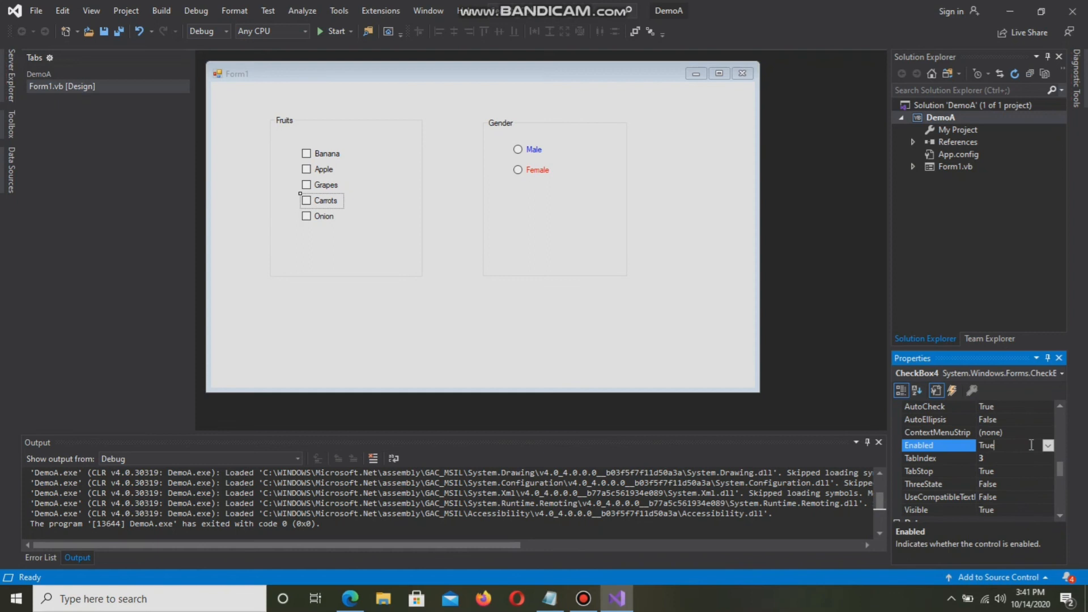
left_click(987, 445)
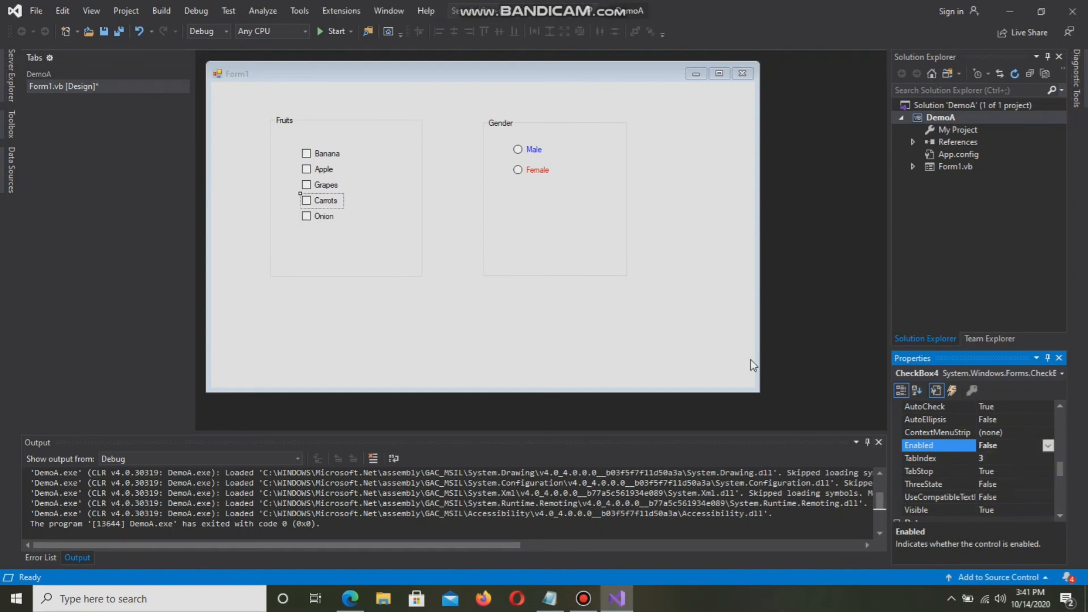
left_click(324, 216)
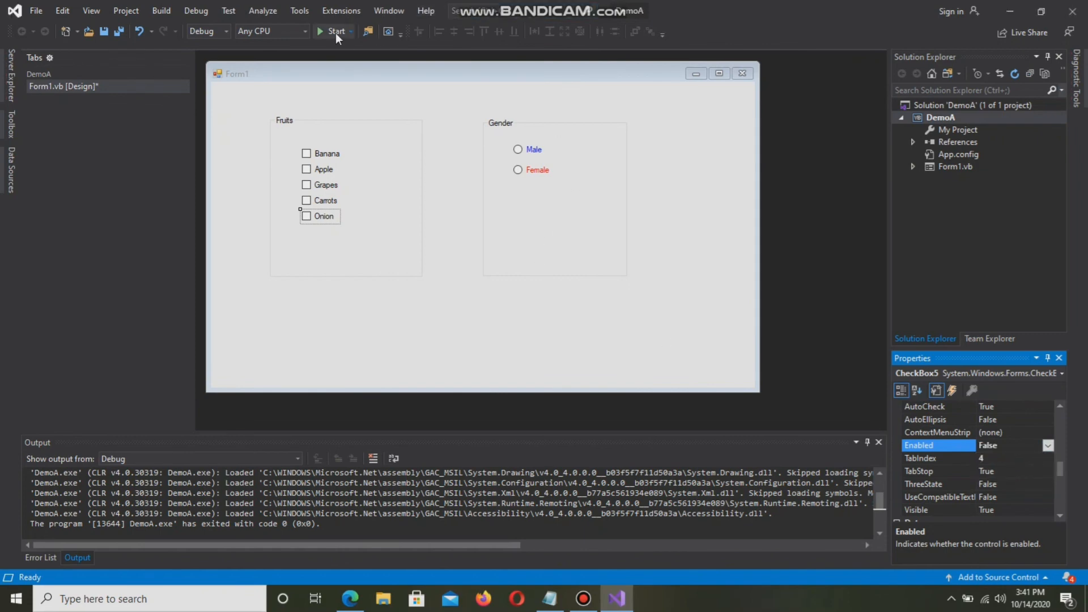
left_click(331, 32)
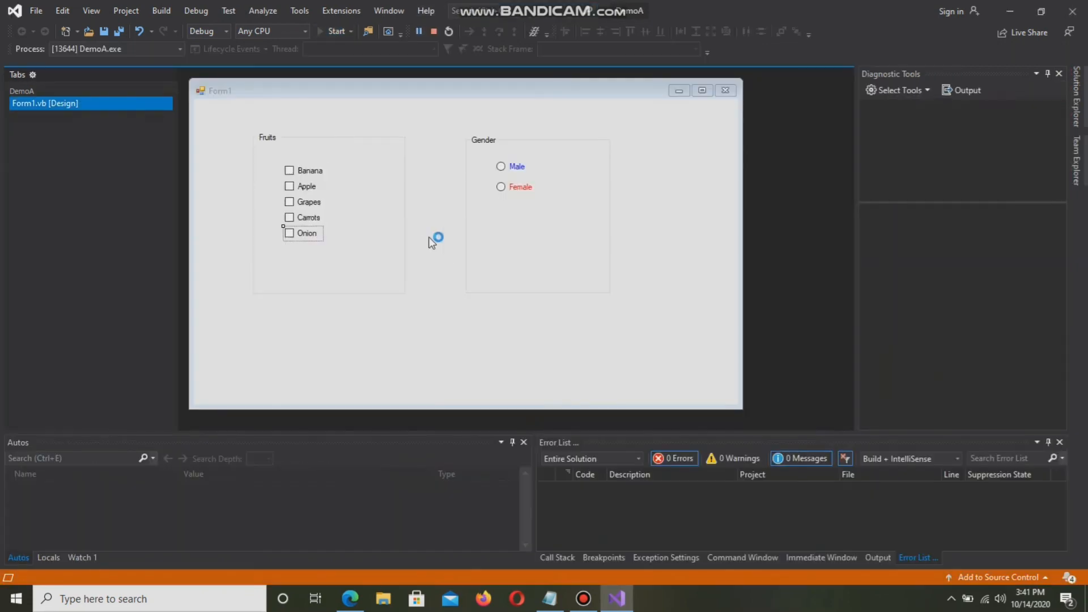